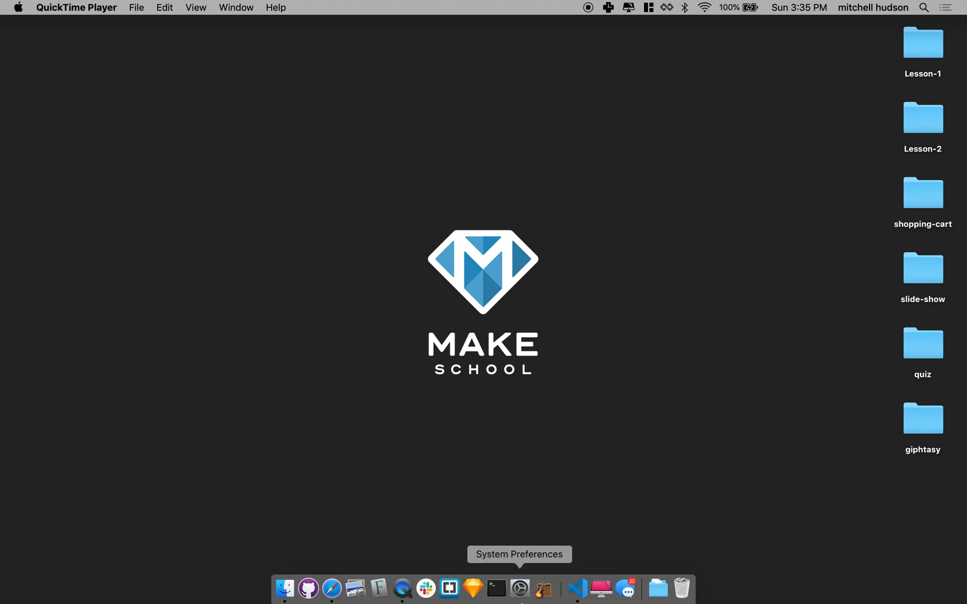
mouse_move(426, 588)
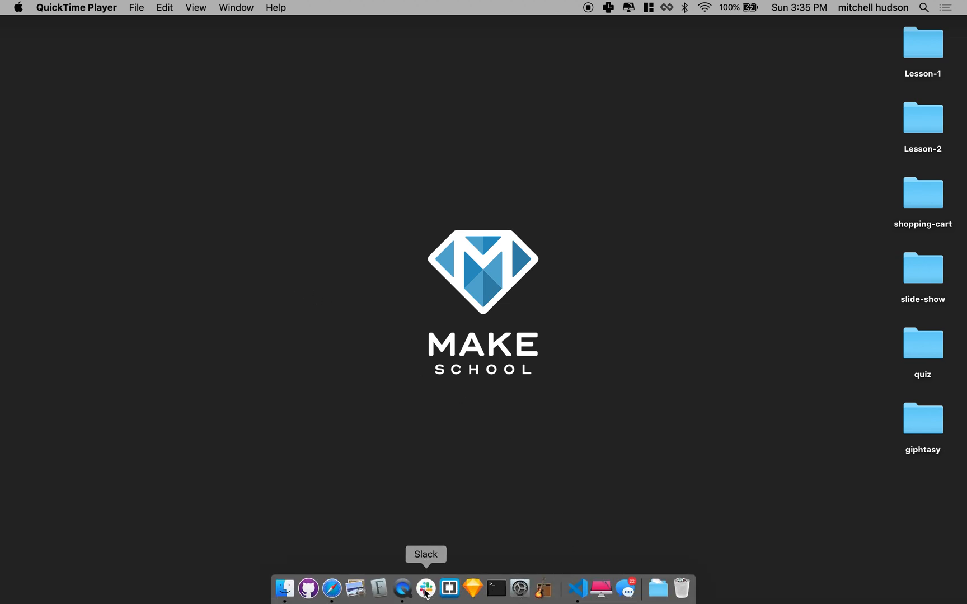
mouse_move(402, 588)
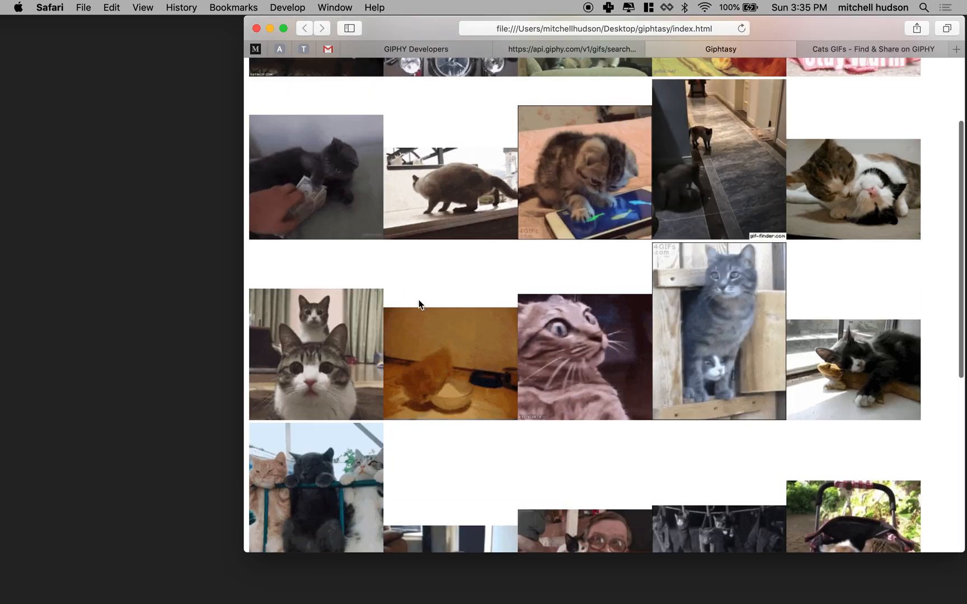
- Add id="search-form" to the <form> tag in index.html and save
scroll("down", 3)
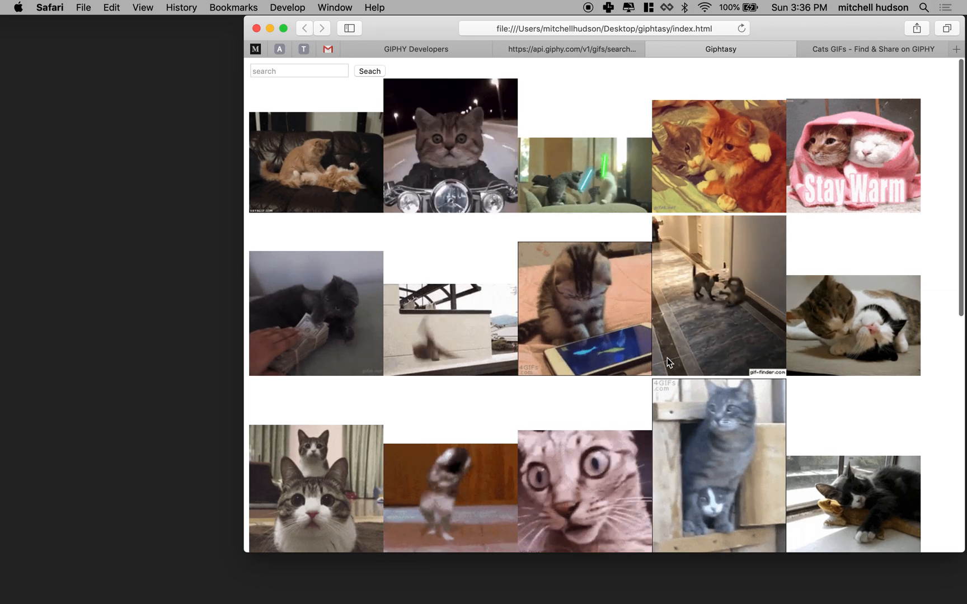
left_click(299, 71)
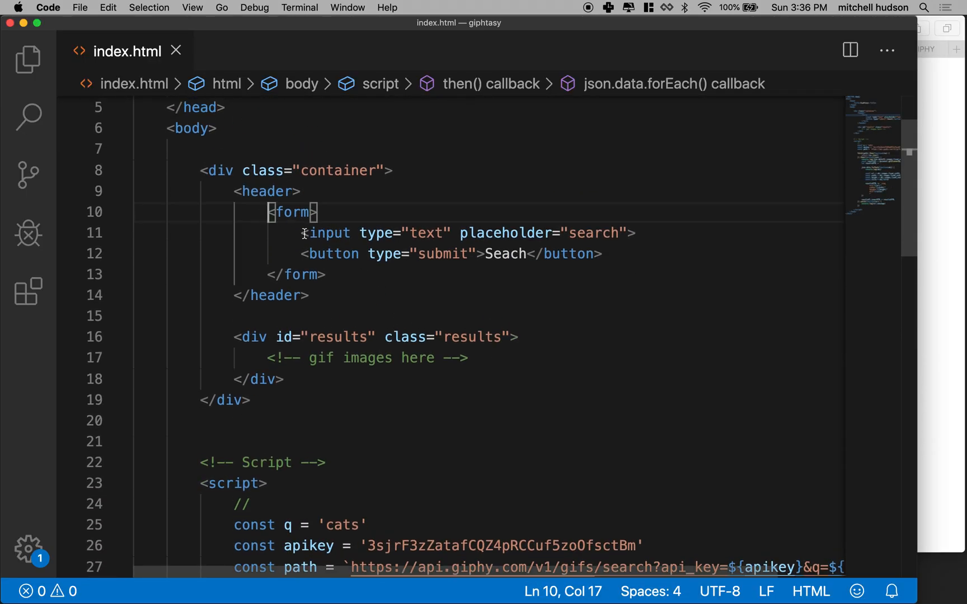
left_click_drag(306, 233, 398, 233)
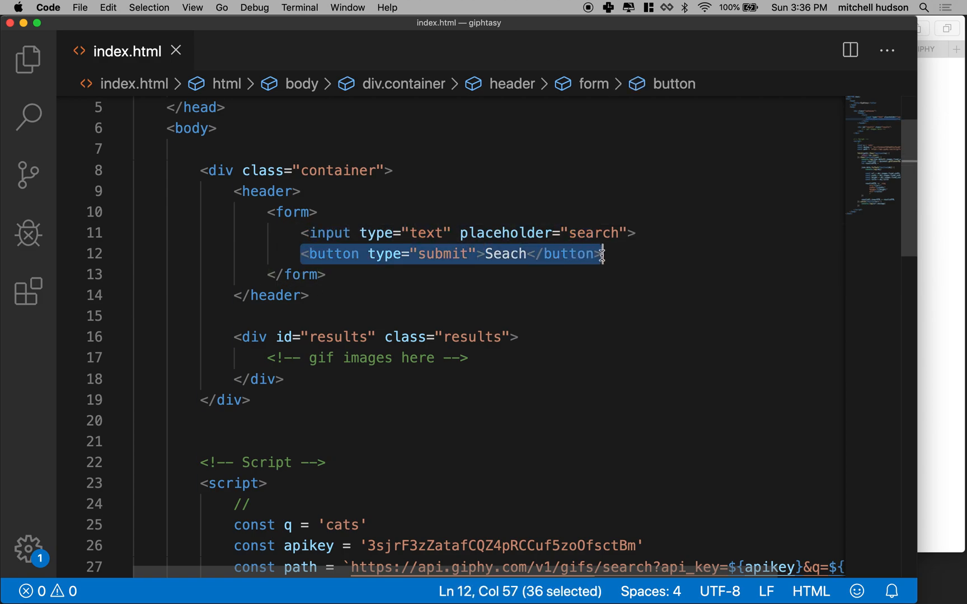
left_click(348, 253)
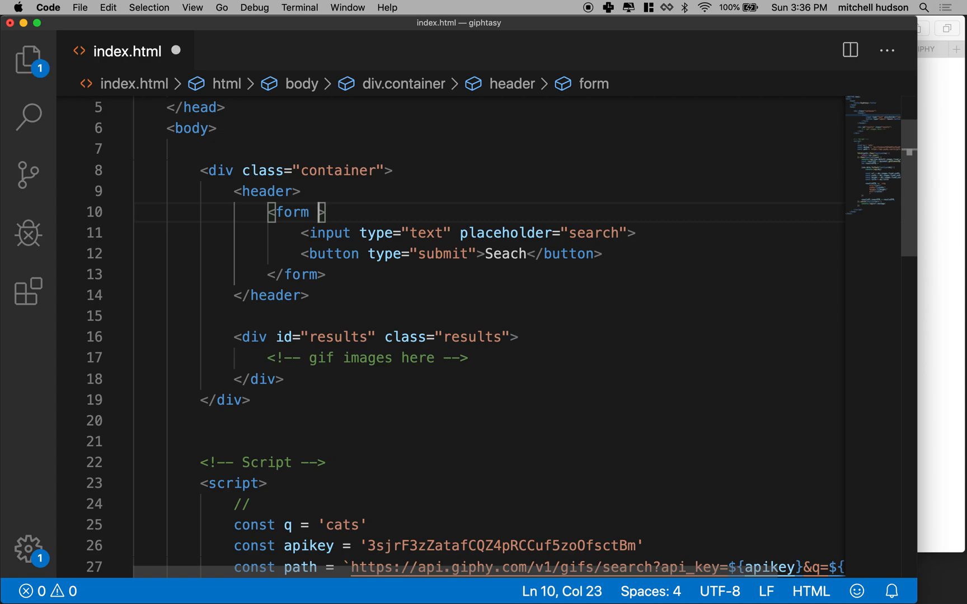
type("id")
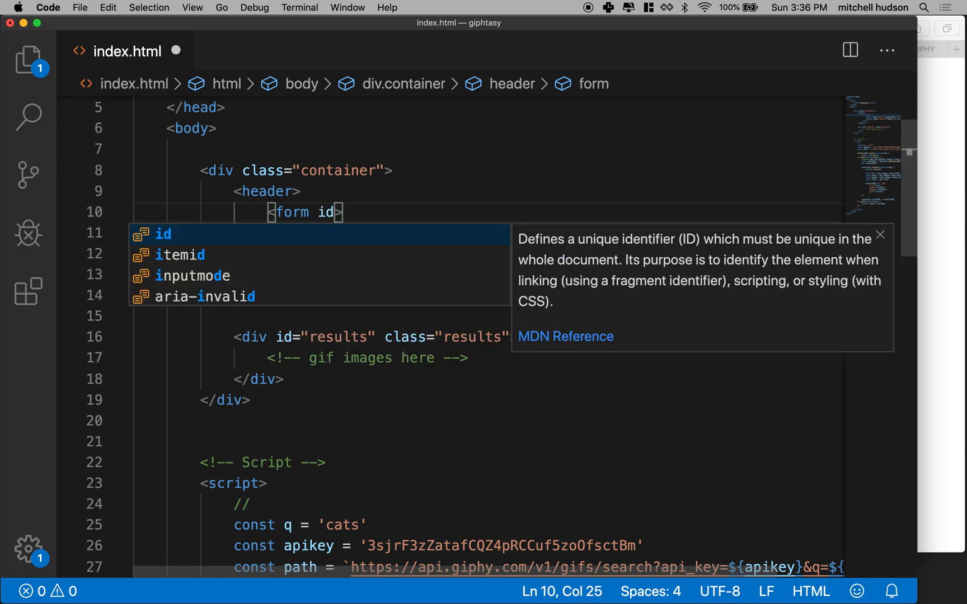
type("id=\"\"")
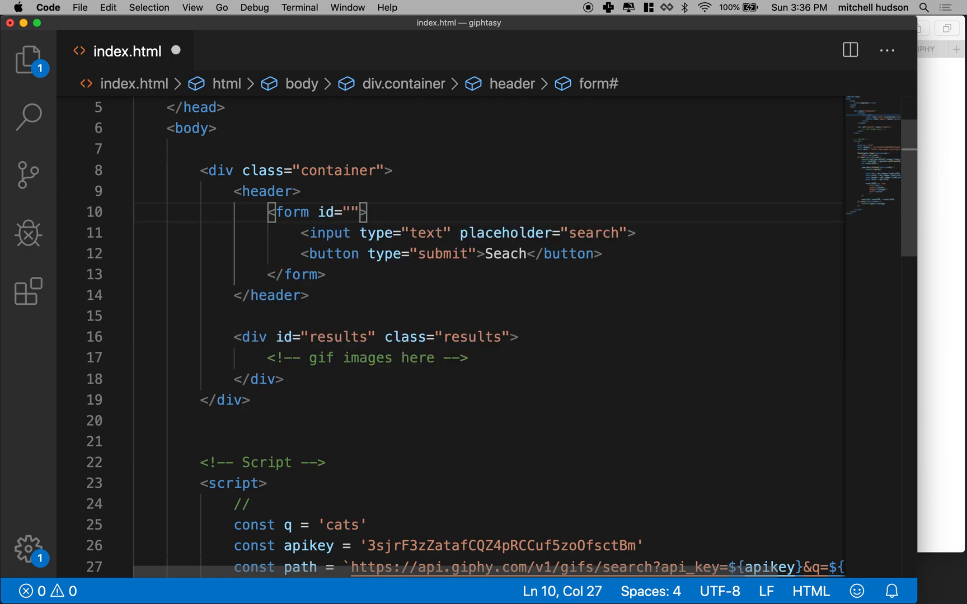
type("search-form")
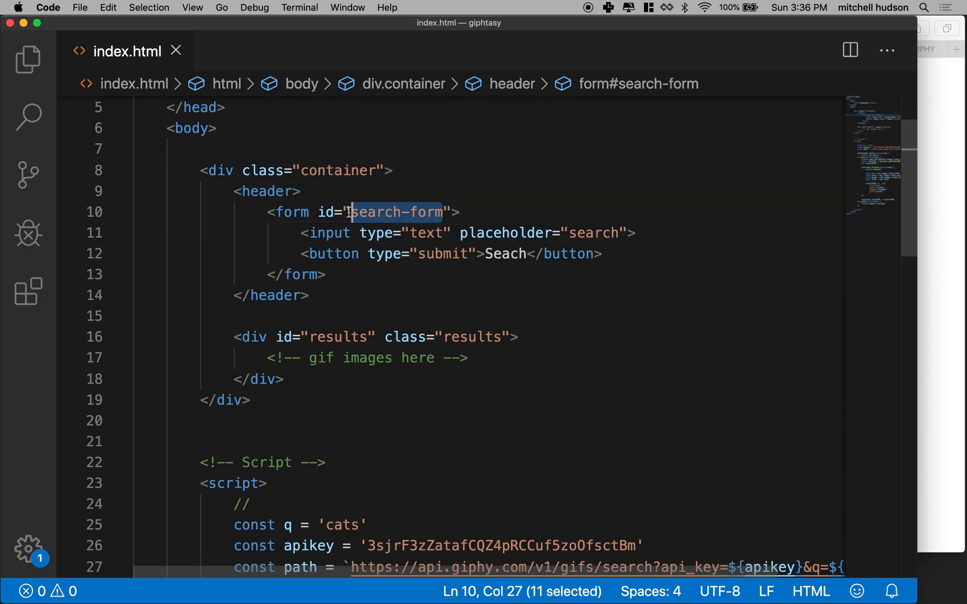
scroll("down", 3)
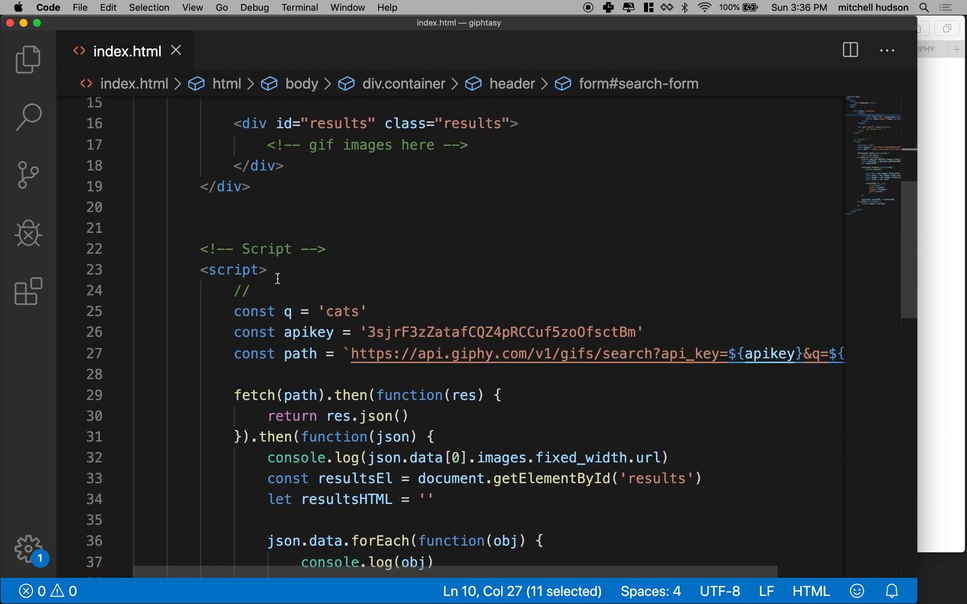
- Declare const searchForm = document.getElementById('search-form') at the top of the script
scroll("down", 3)
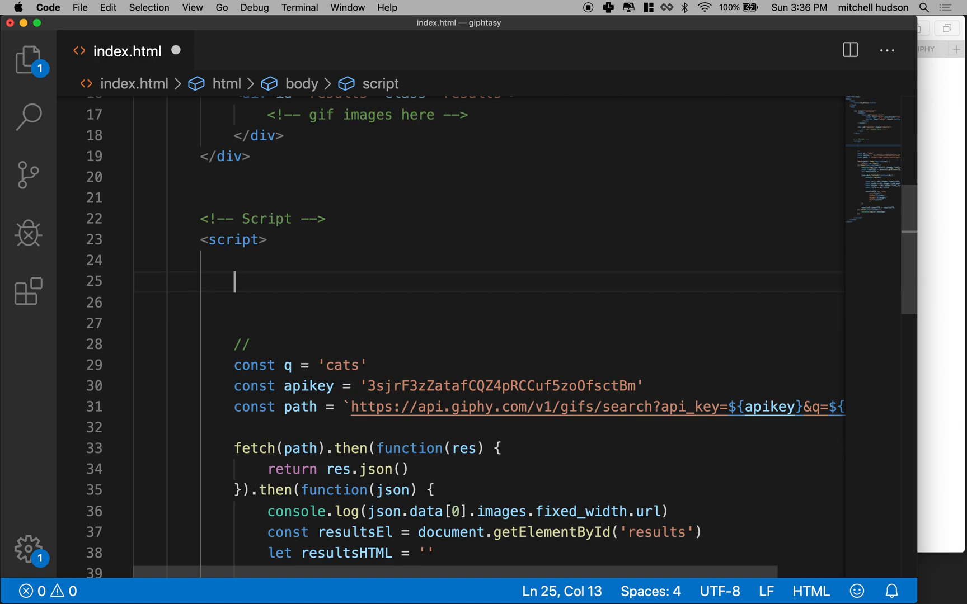
type("const")
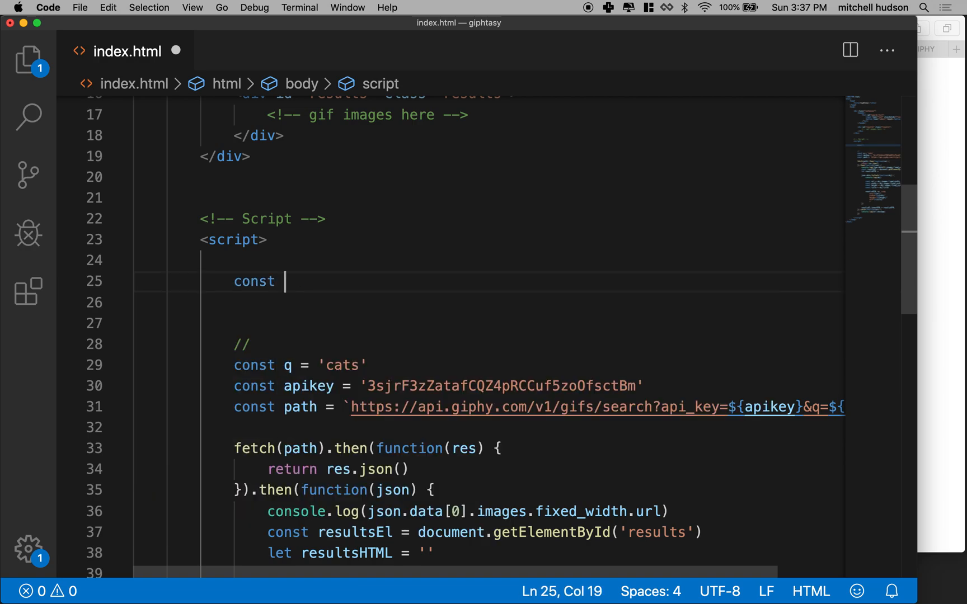
type("searchForm = do")
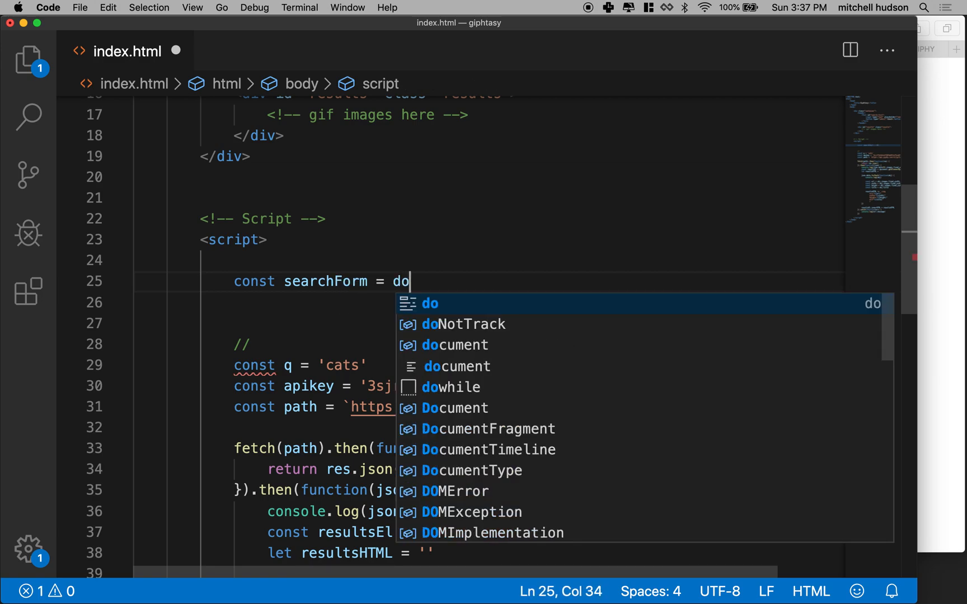
type("cument")
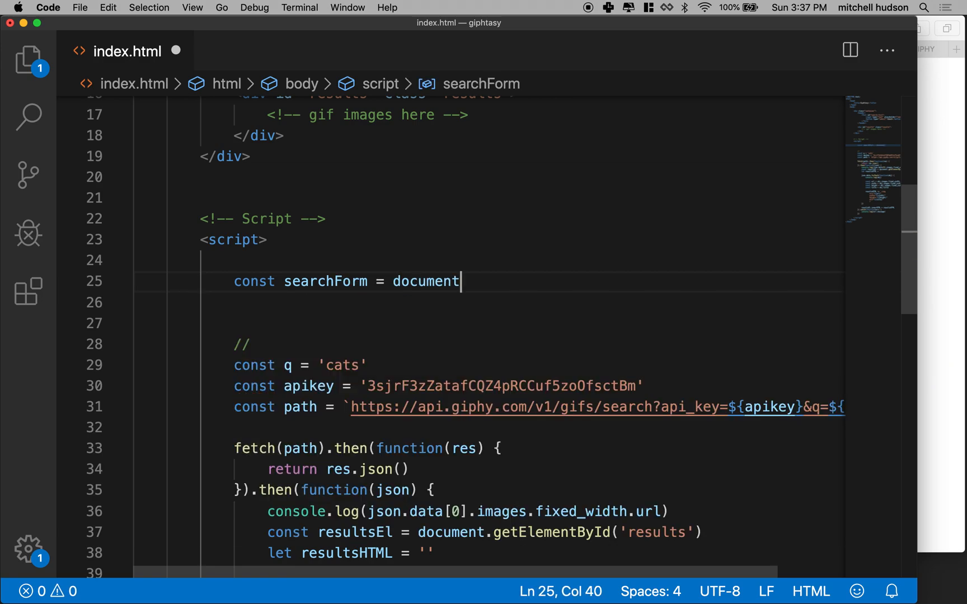
type(".getElementById")
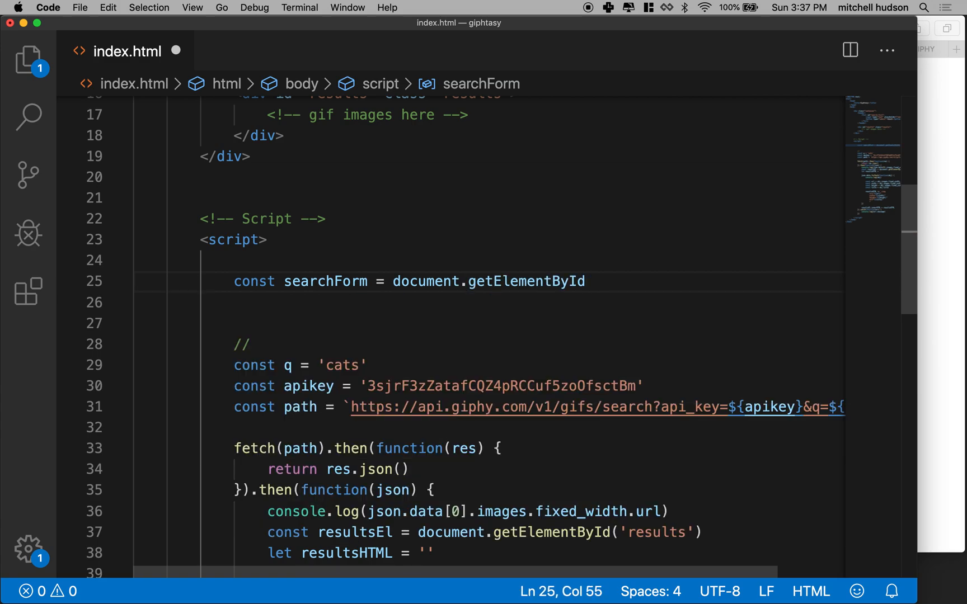
type("('search-form')")
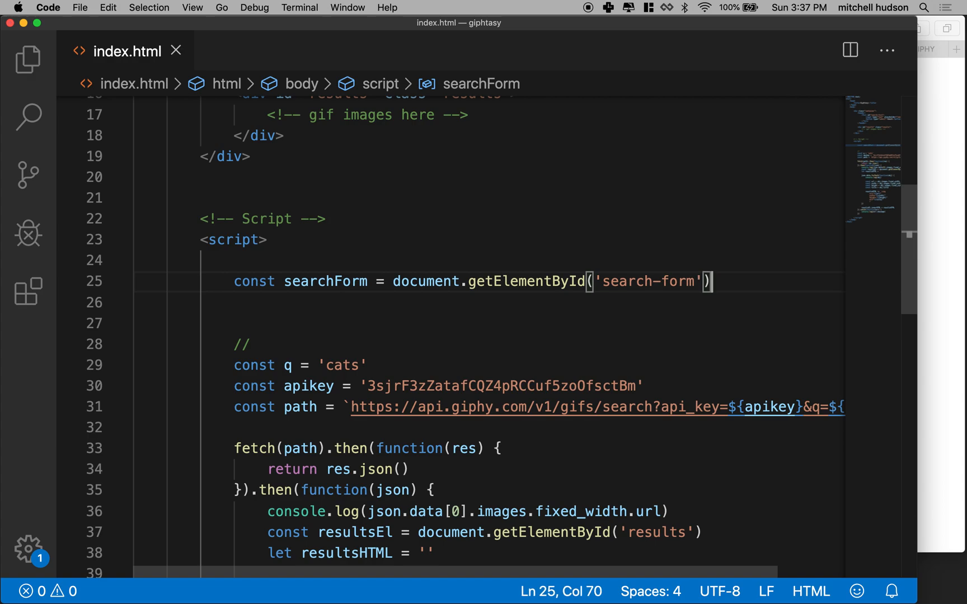
key("enter")
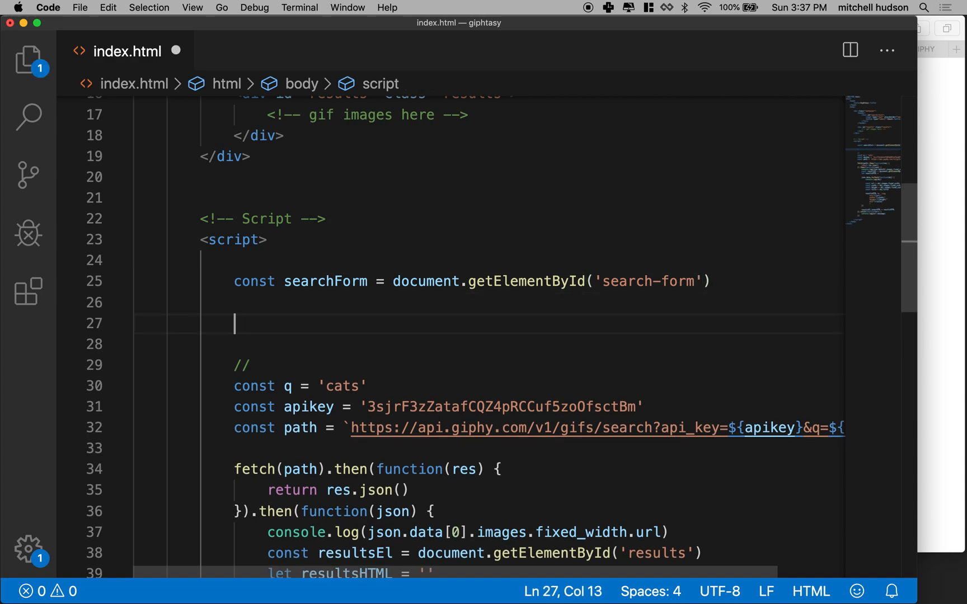
- Write searchForm.addEventListener('submit', function() {}) with an empty callback
double_click(325, 281)
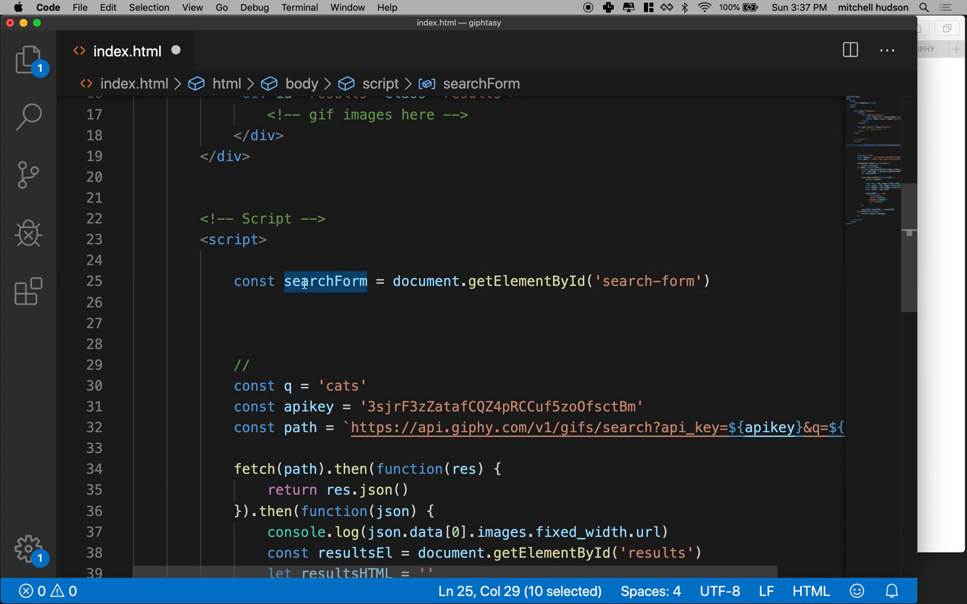
type("searchForm")
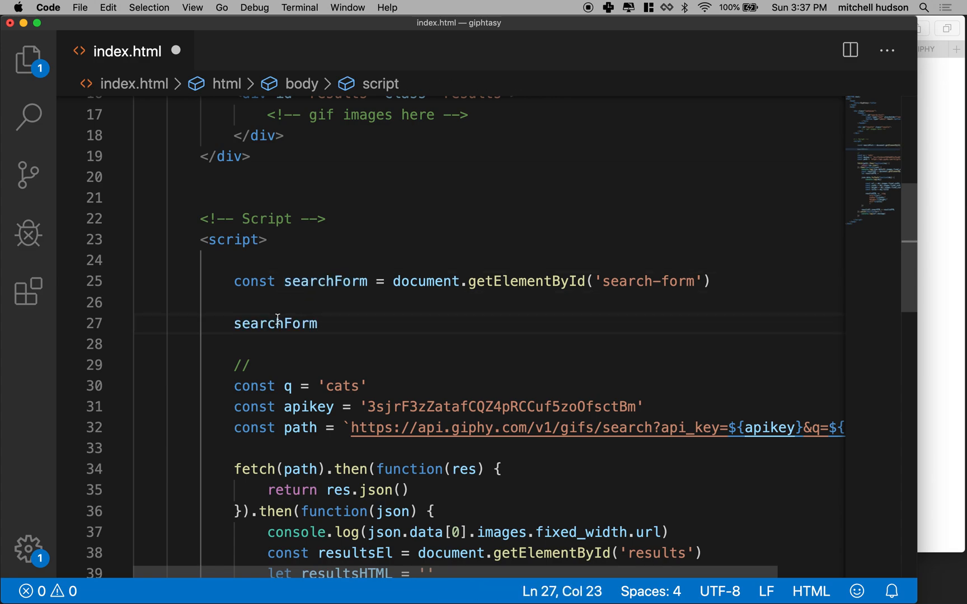
type(".addEventListener(")
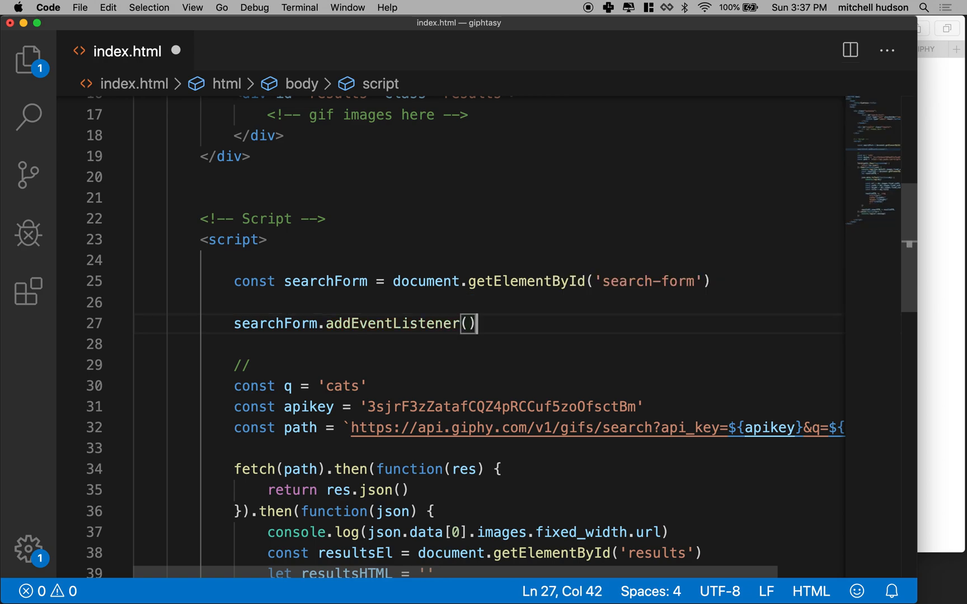
type("''")
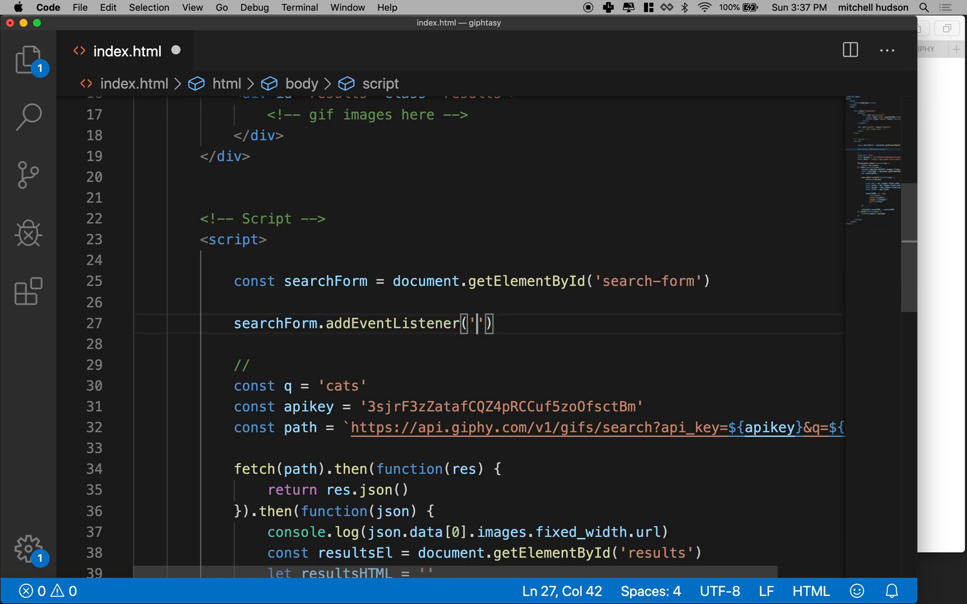
type("submit")
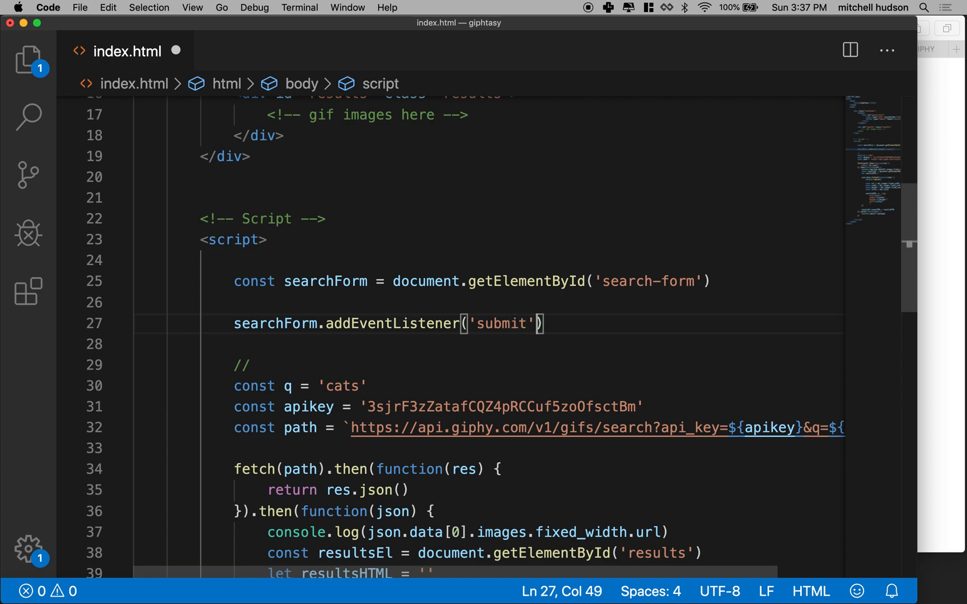
type(",")
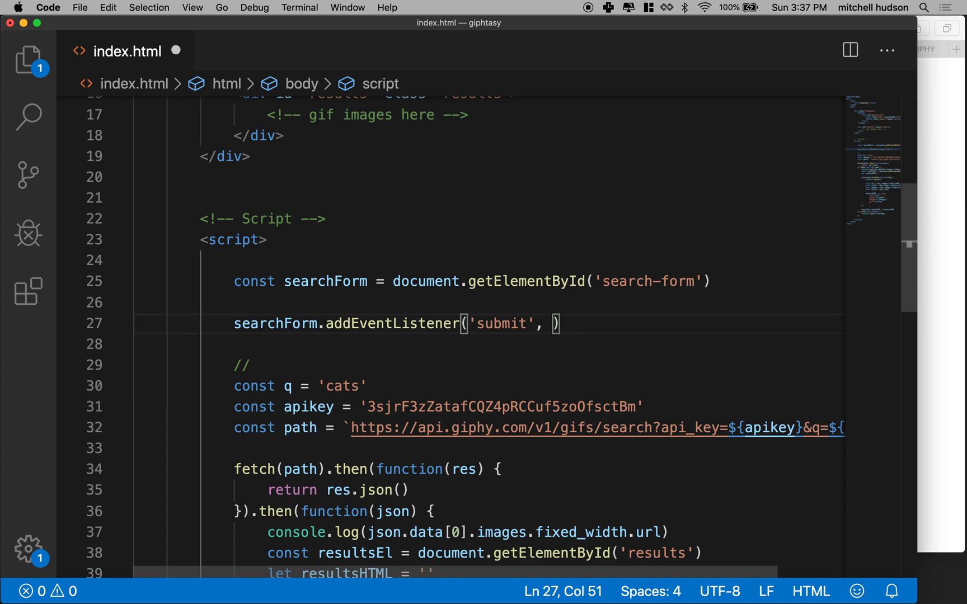
type("function(")
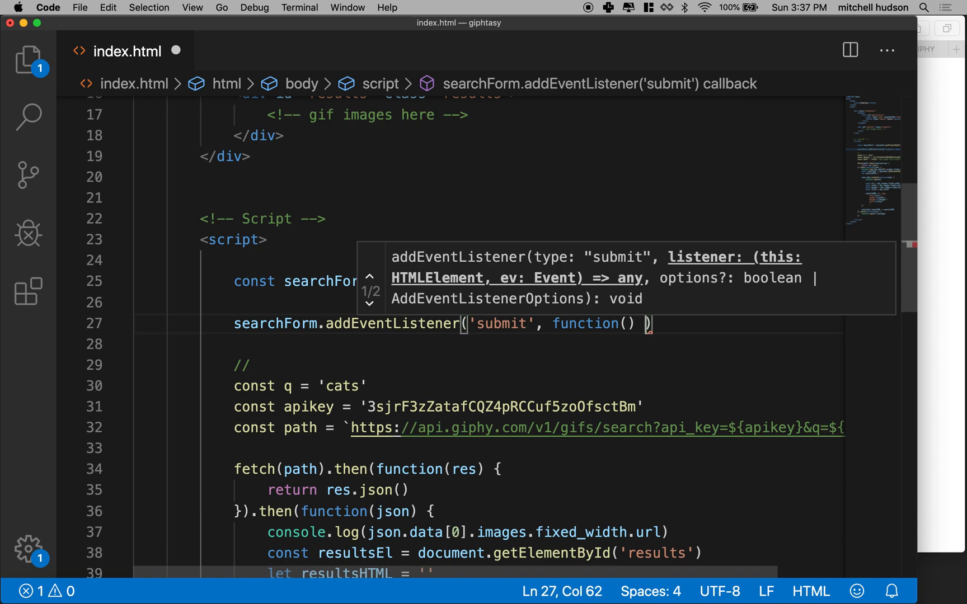
type("{}")
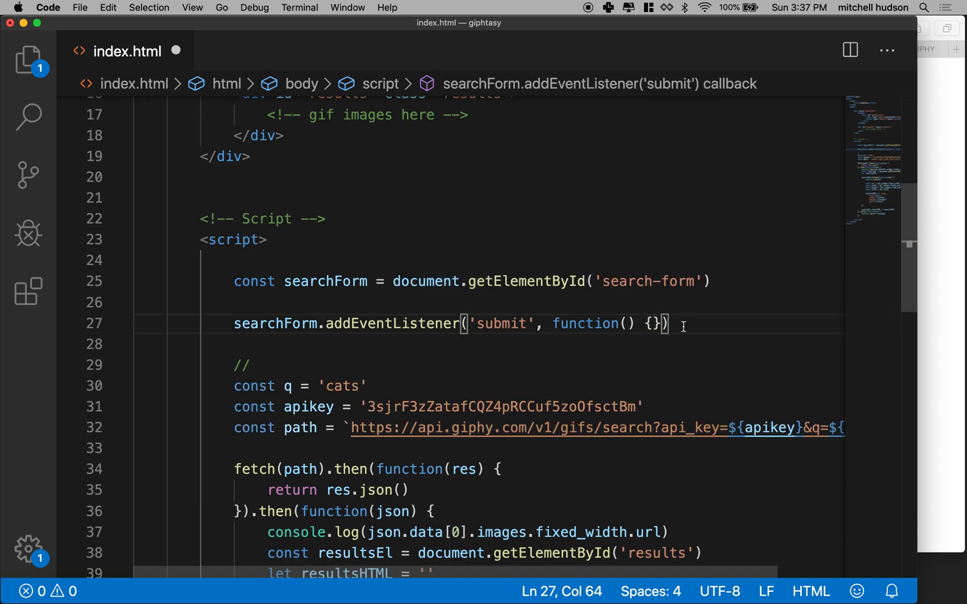
- Give the submit callback an e parameter so it receives the event
left_click_drag(553, 324, 669, 323)
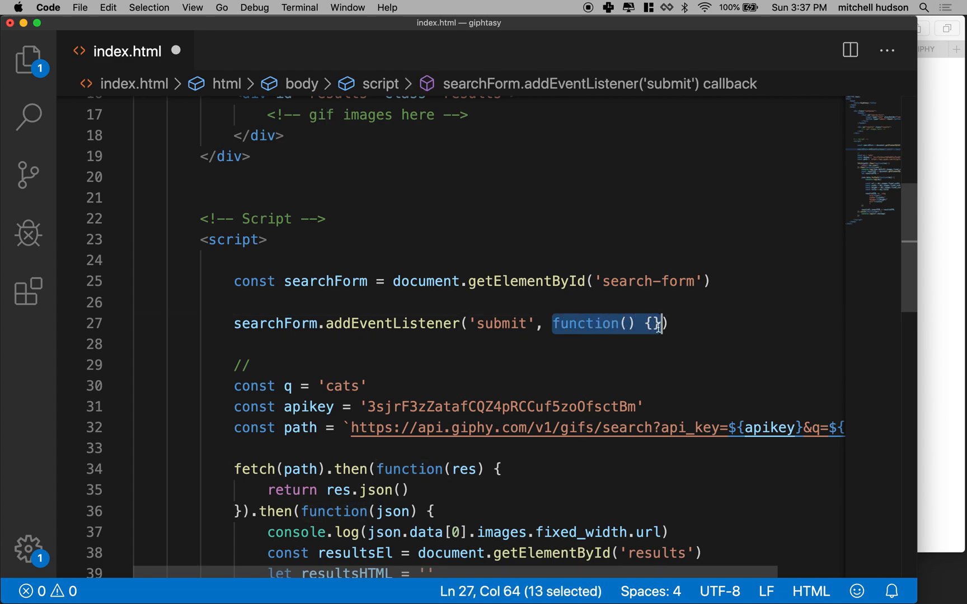
left_click(627, 323)
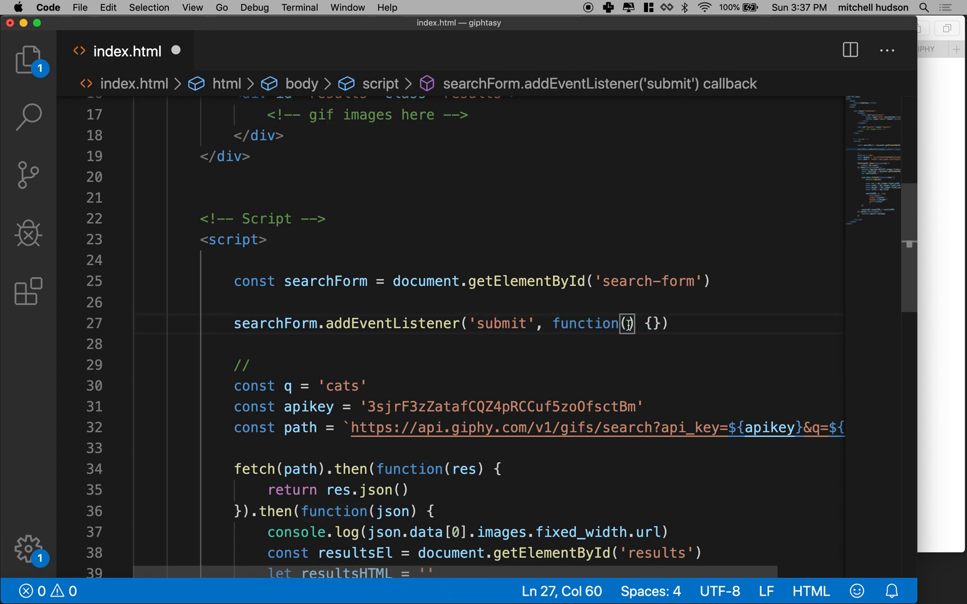
type("e")
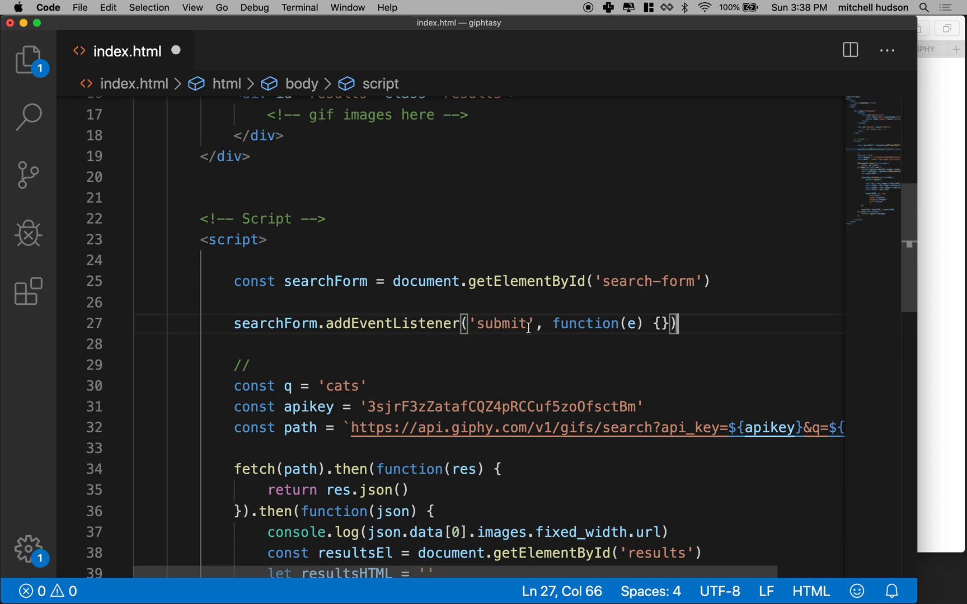
left_click_drag(553, 323, 642, 324)
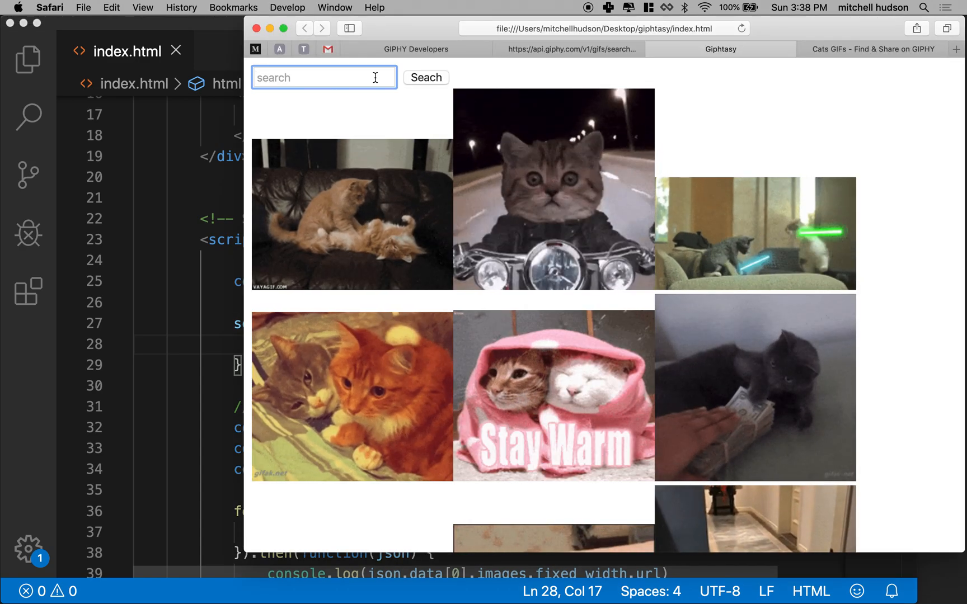
left_click(743, 28)
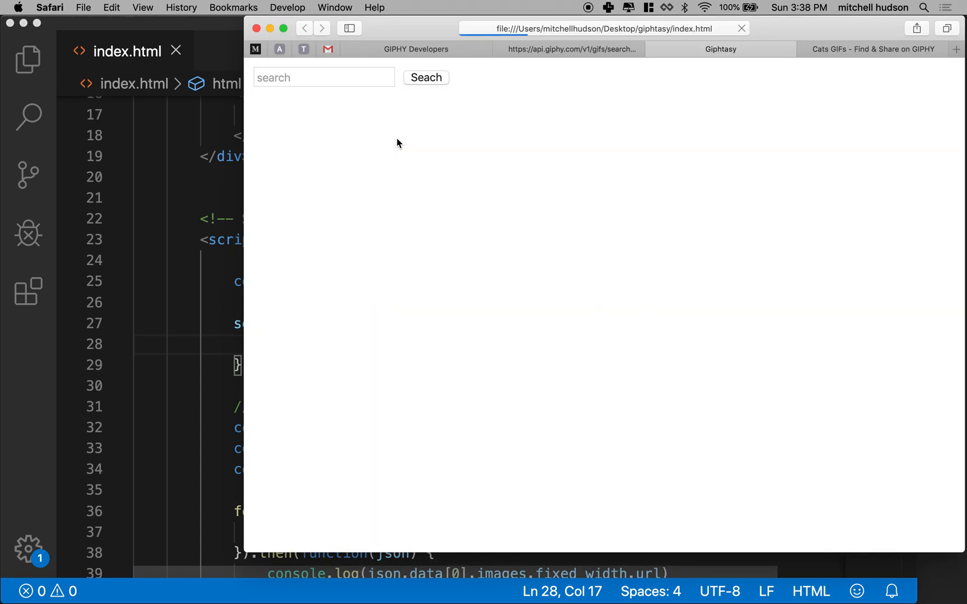
left_click(425, 78)
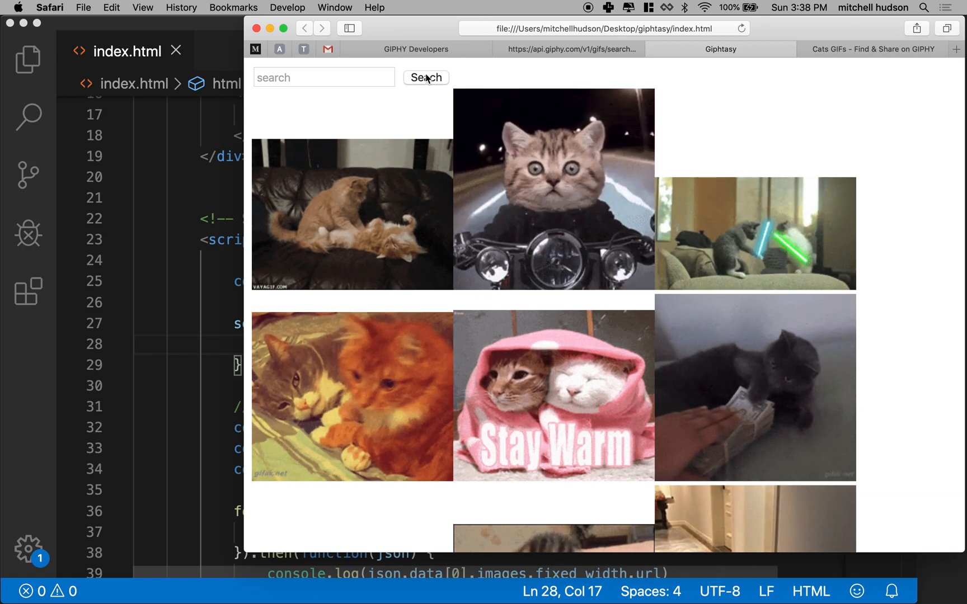
left_click(425, 78)
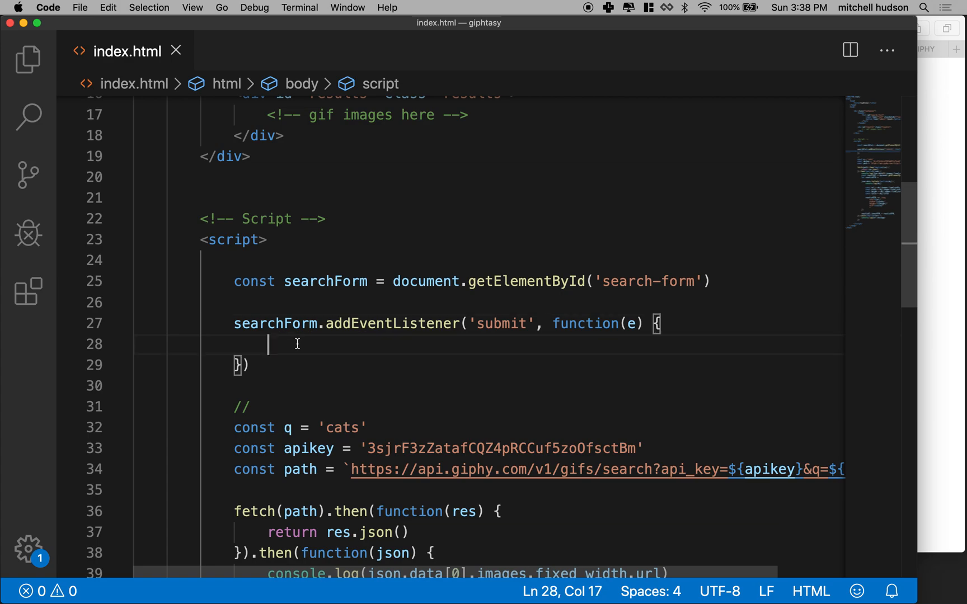
- Call e.preventDefault() inside the submit callback via the preventDefault suggestion
type("e.")
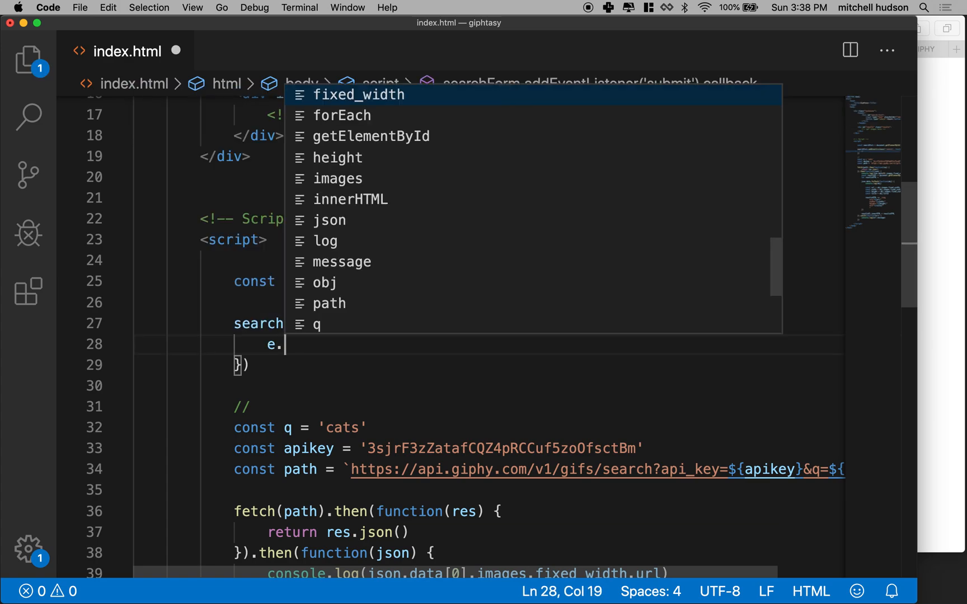
type("preve")
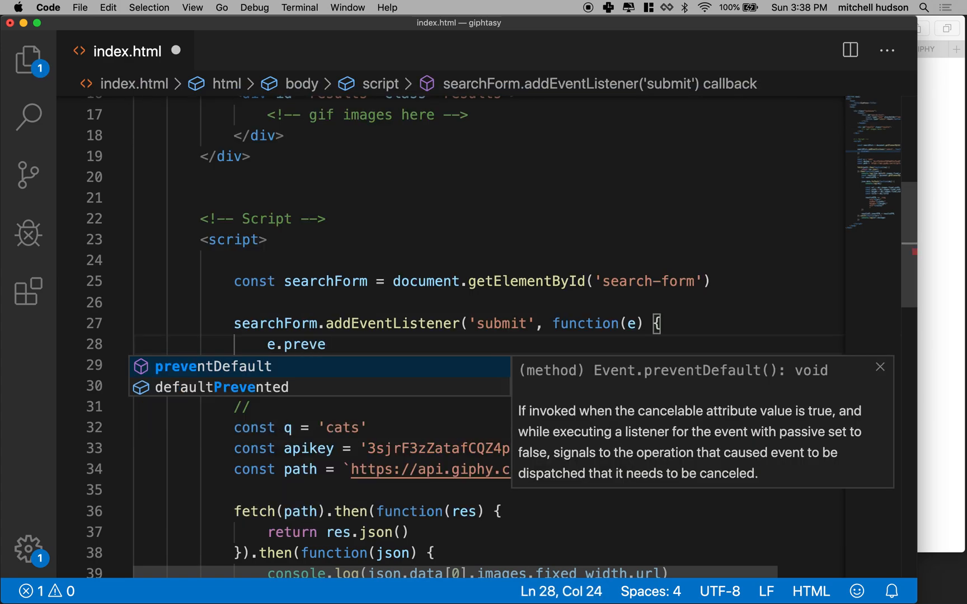
key("Tab")
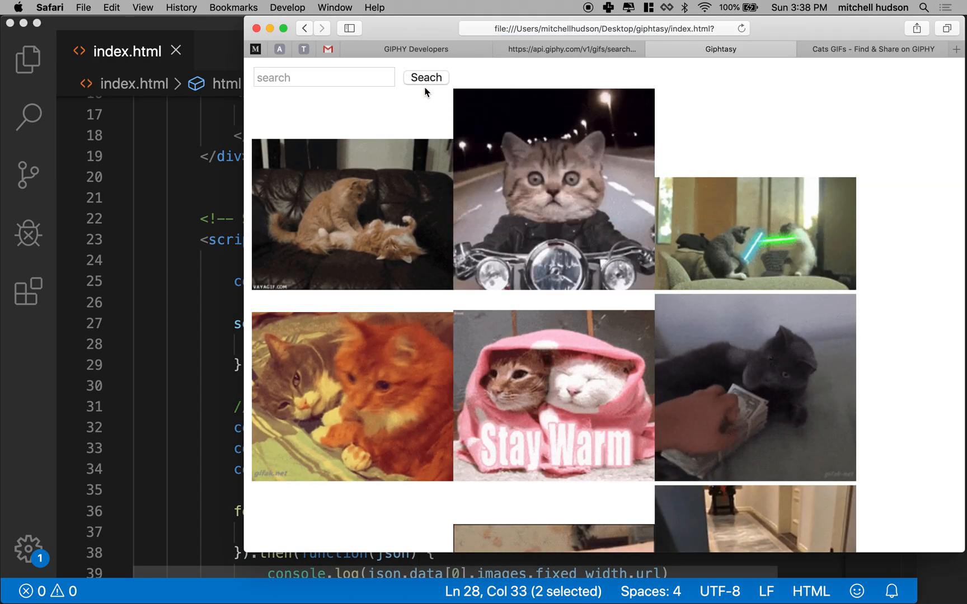
left_click(426, 78)
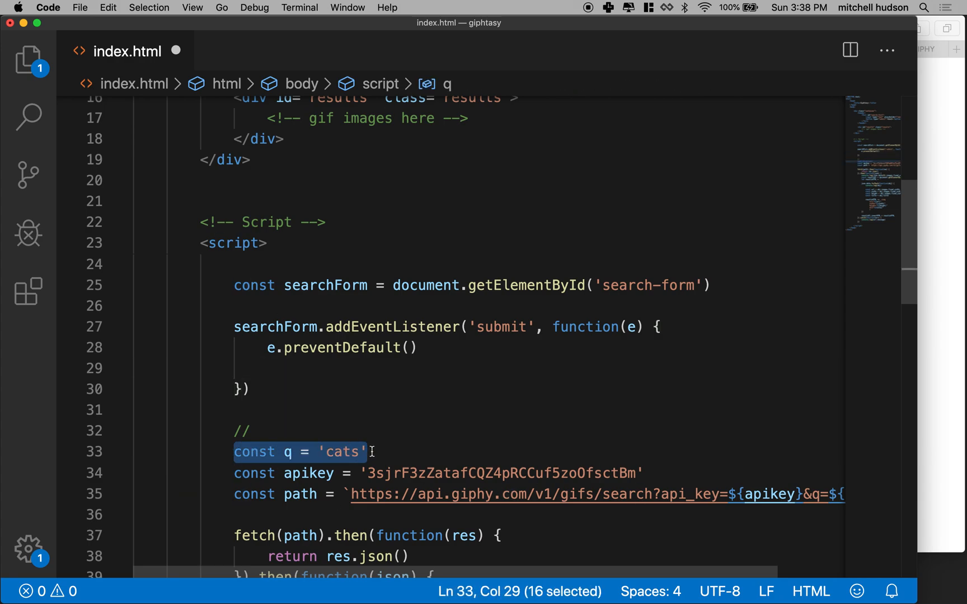
scroll("down", 3)
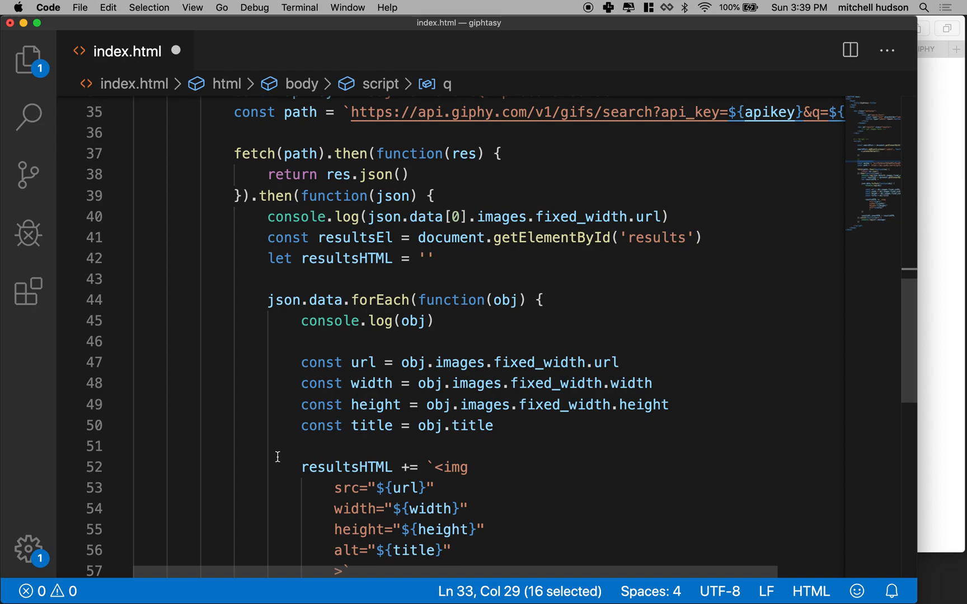
mouse_move(275, 454)
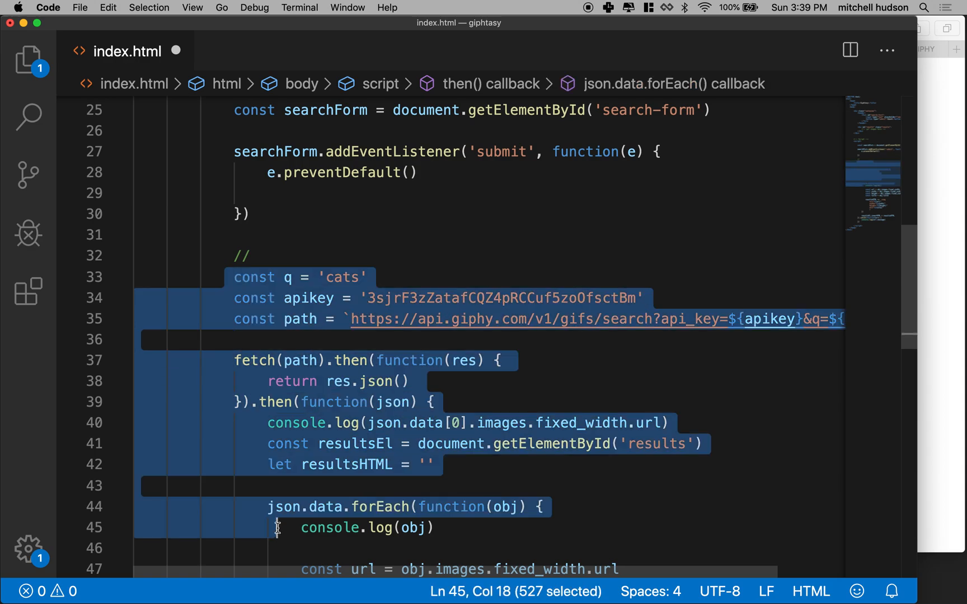
mouse_move(355, 443)
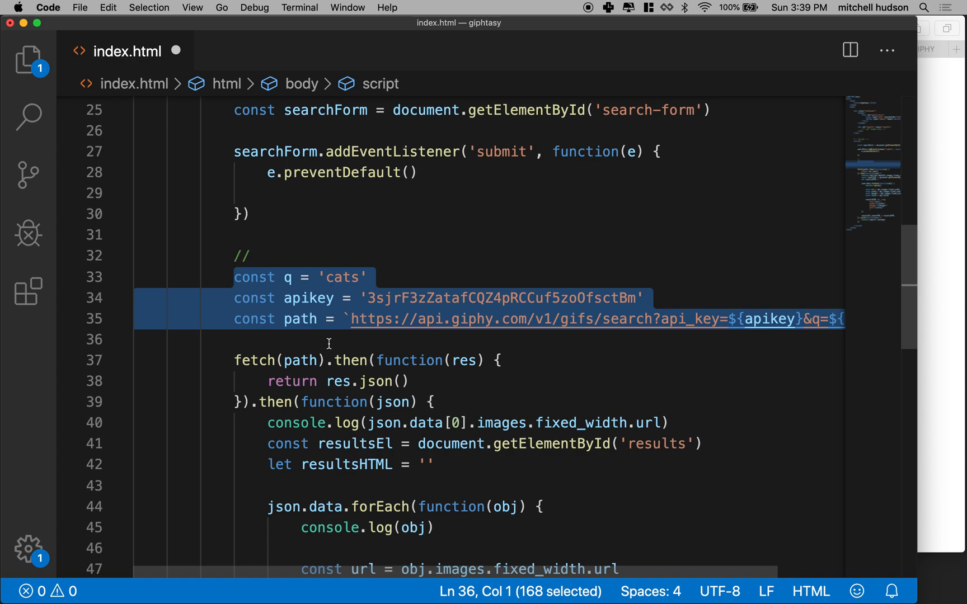
mouse_move(282, 246)
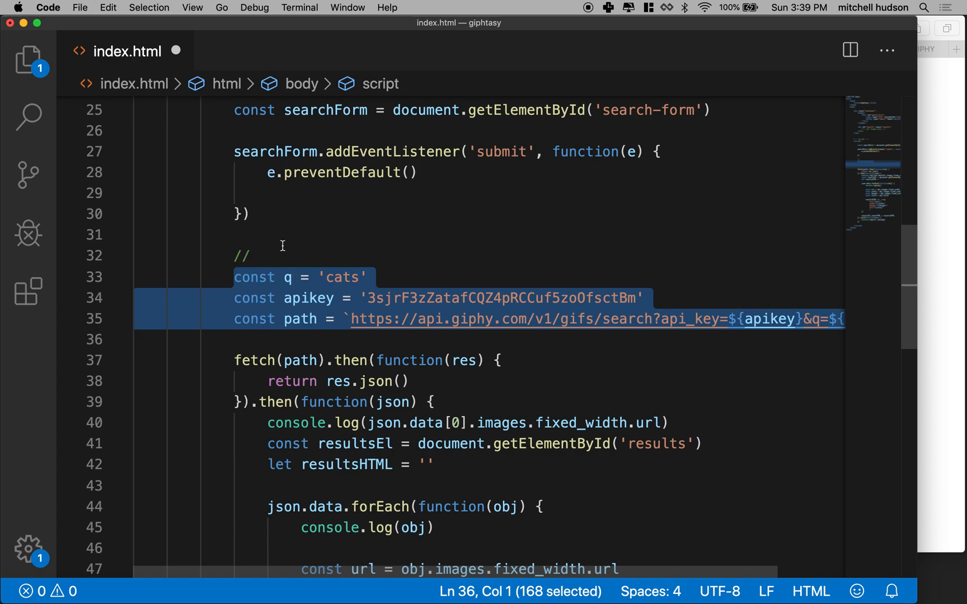
scroll("down", 3)
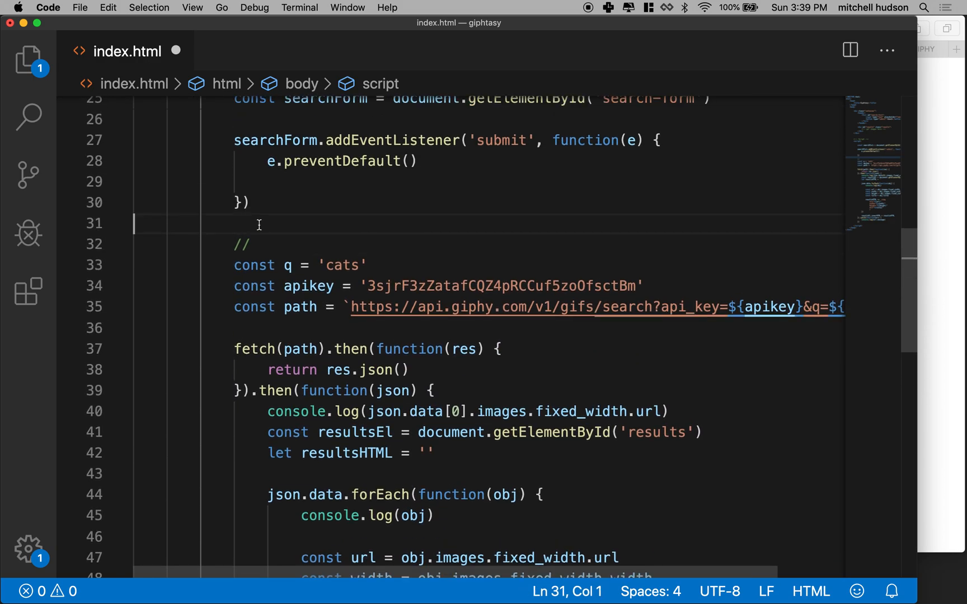
- Wrap the query, API key and fetch code in function search() { } and indent it
type("function")
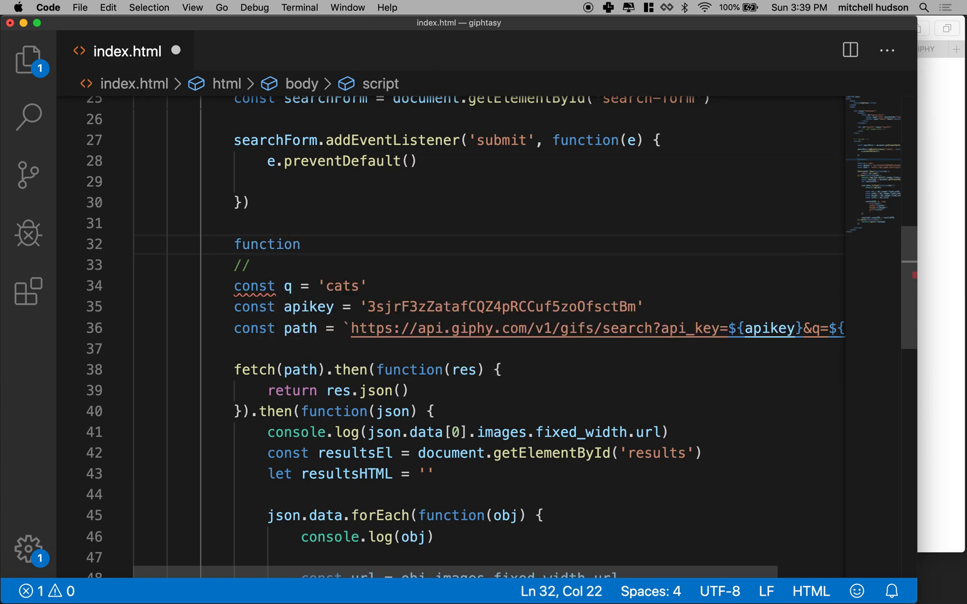
type("search")
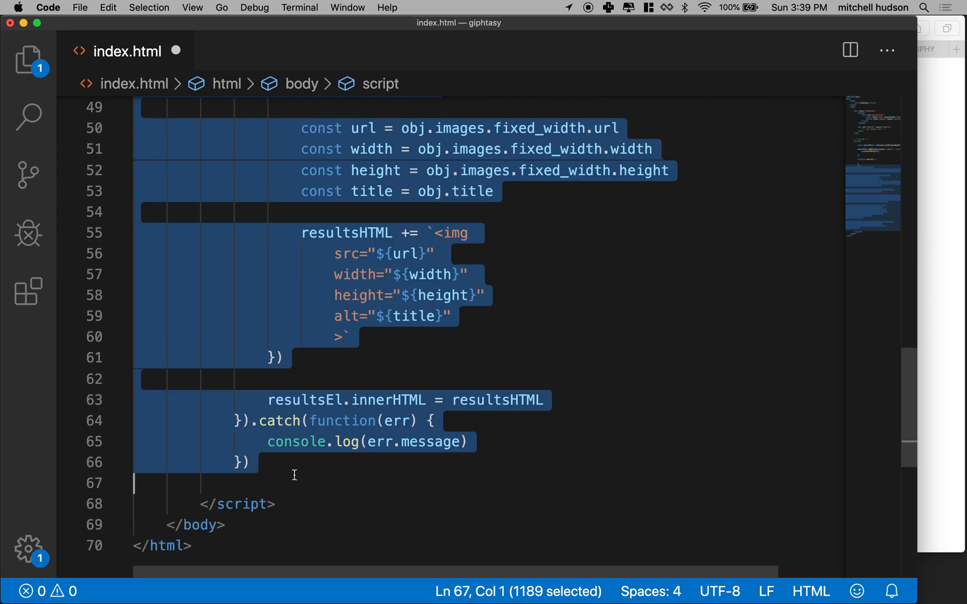
key("Delete")
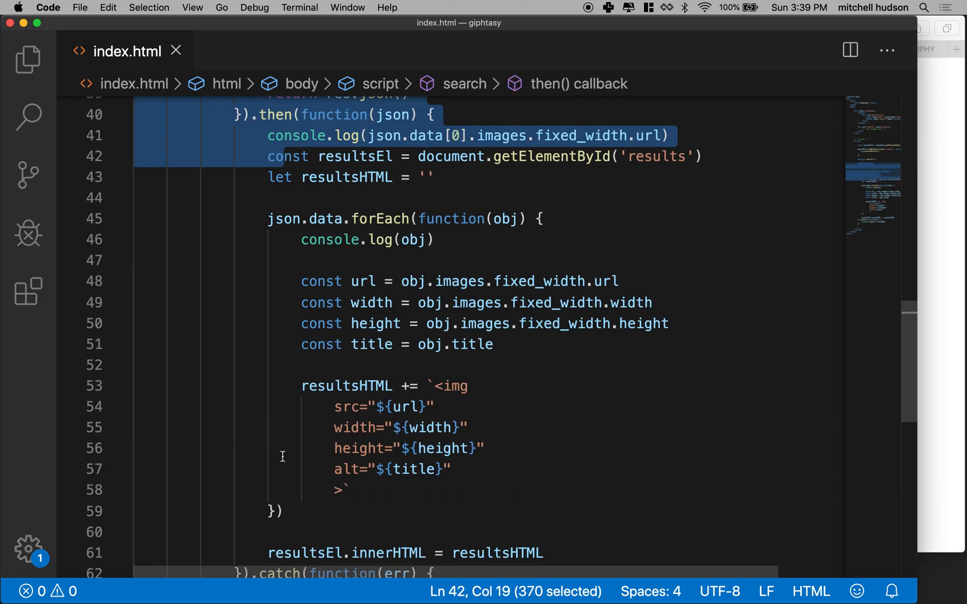
scroll("down", 3)
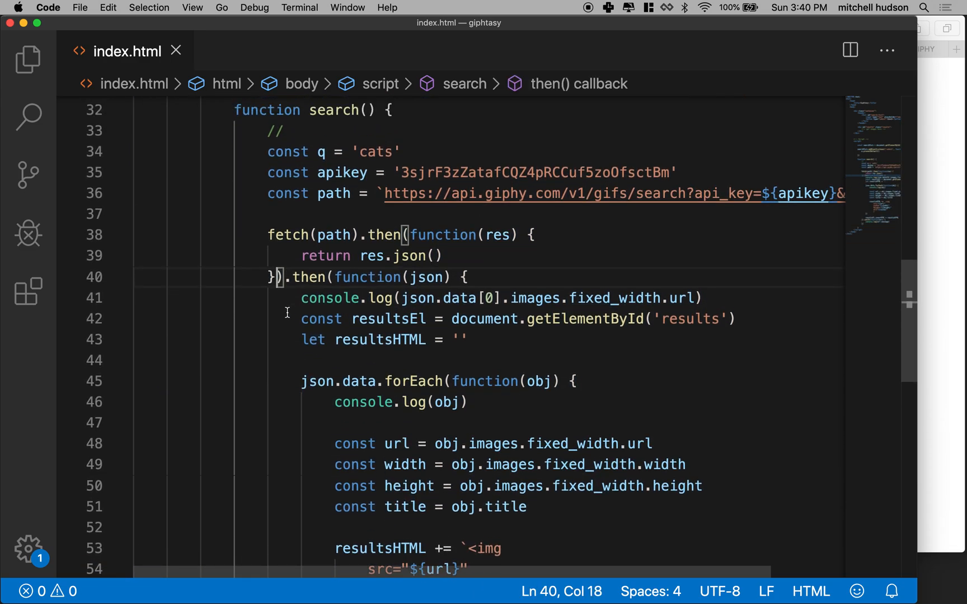
scroll("up", 3)
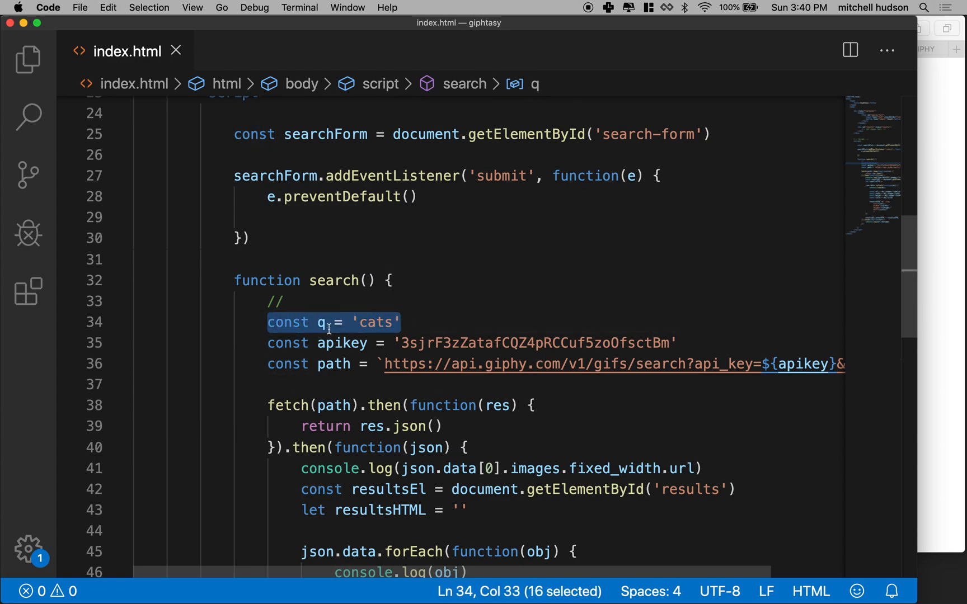
left_click(375, 322)
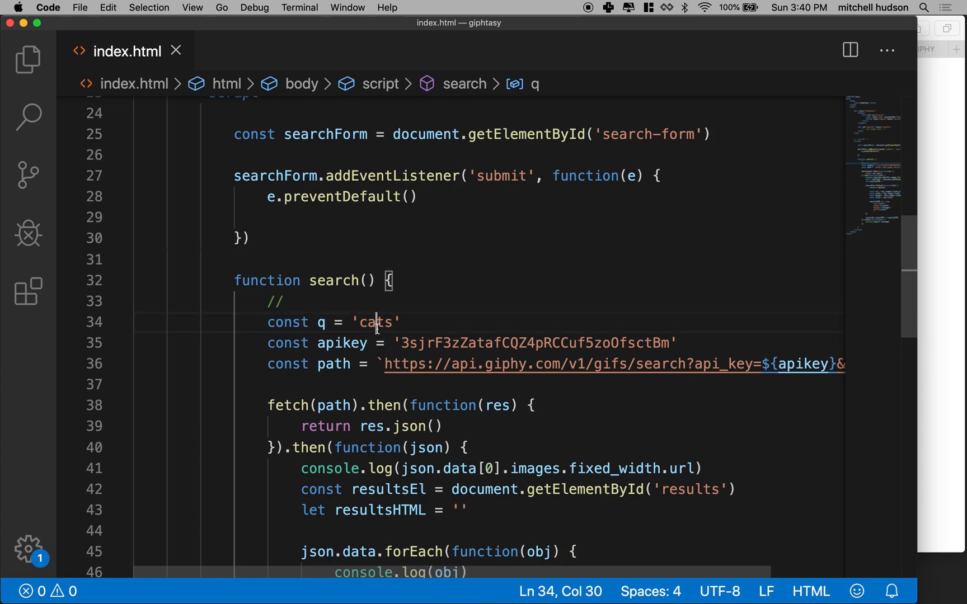
double_click(377, 322)
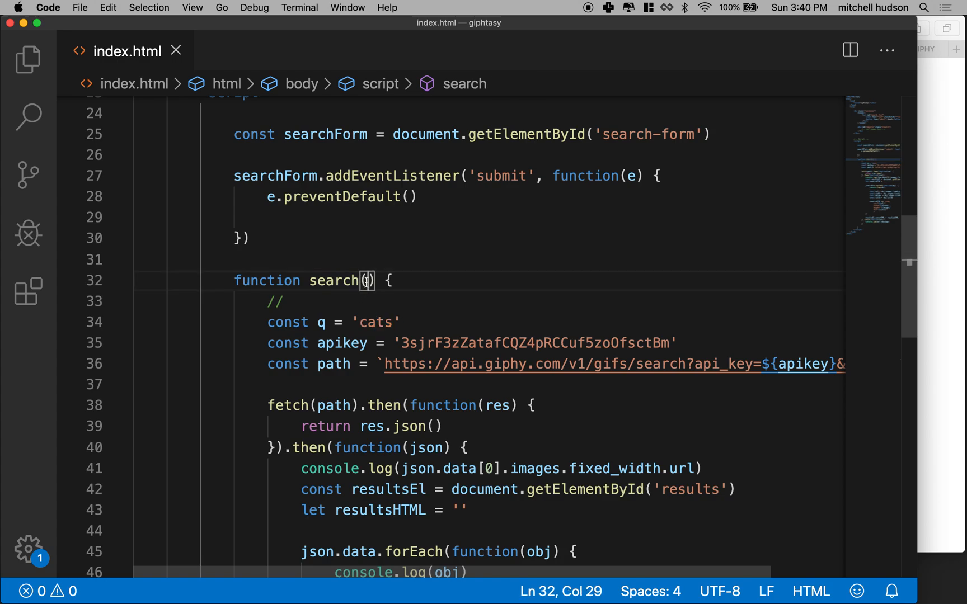
type("q")
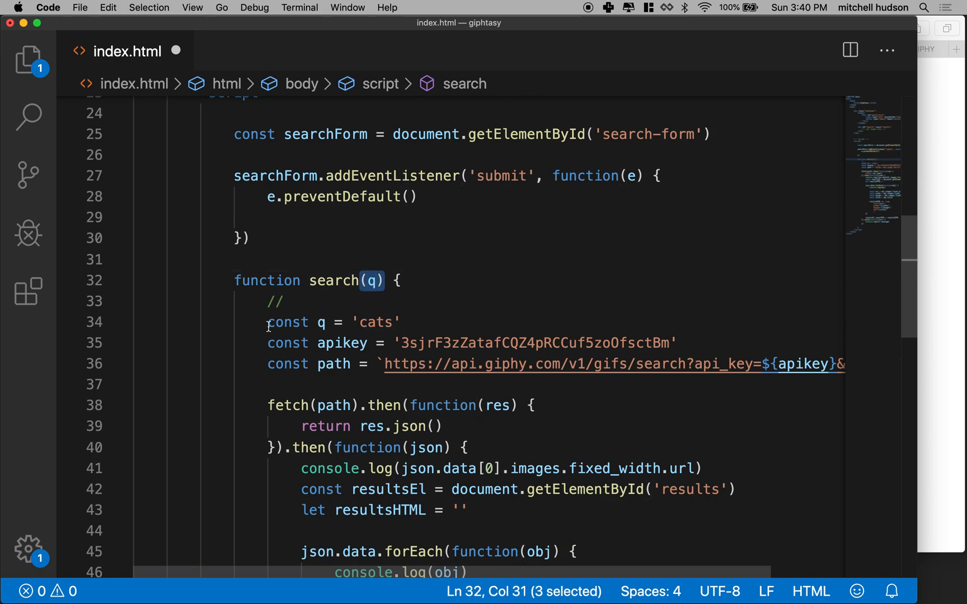
key("Backspace")
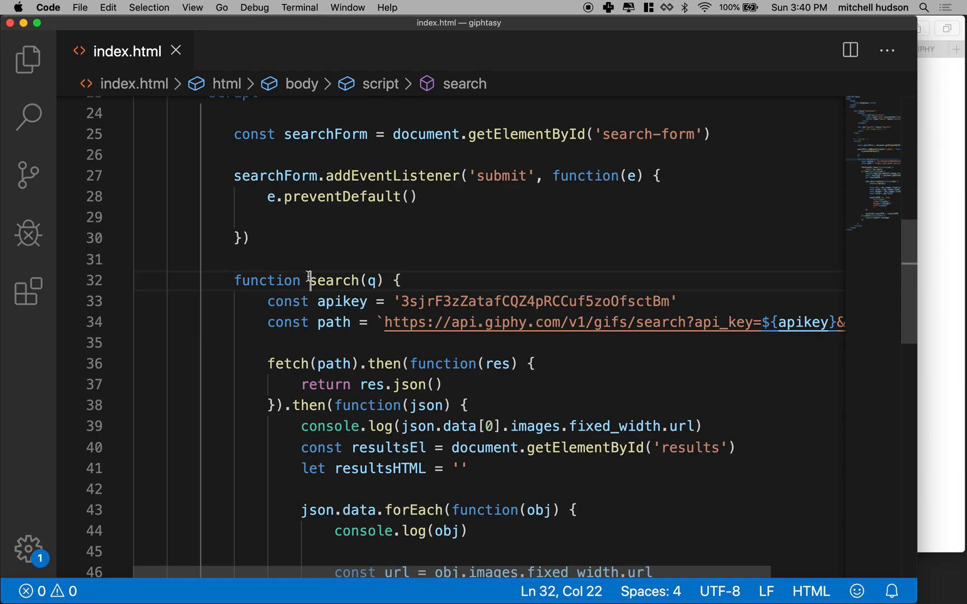
double_click(334, 281)
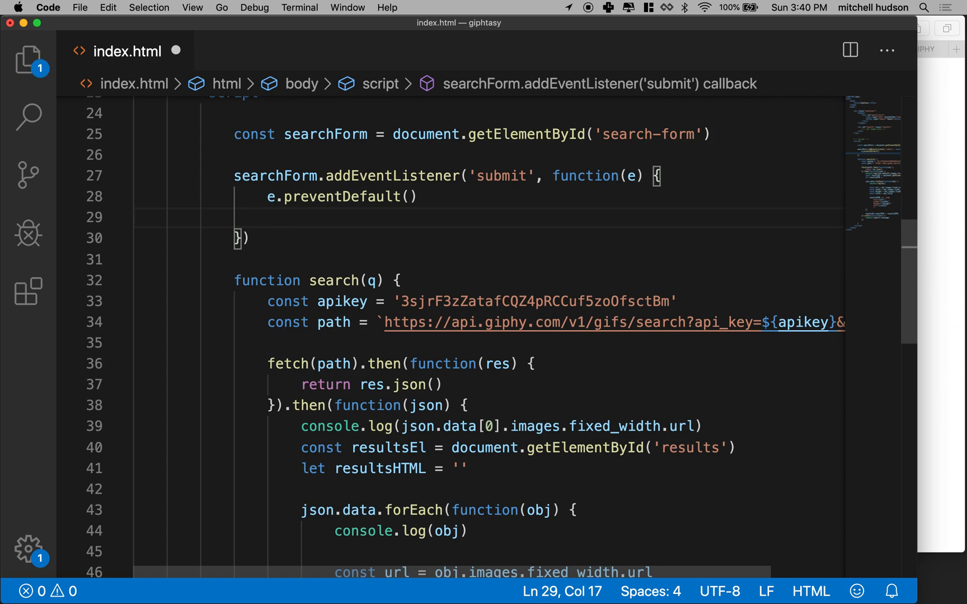
- Add a search(q) call after e.preventDefault(), separated by a blank line, and save
type("search(q)")
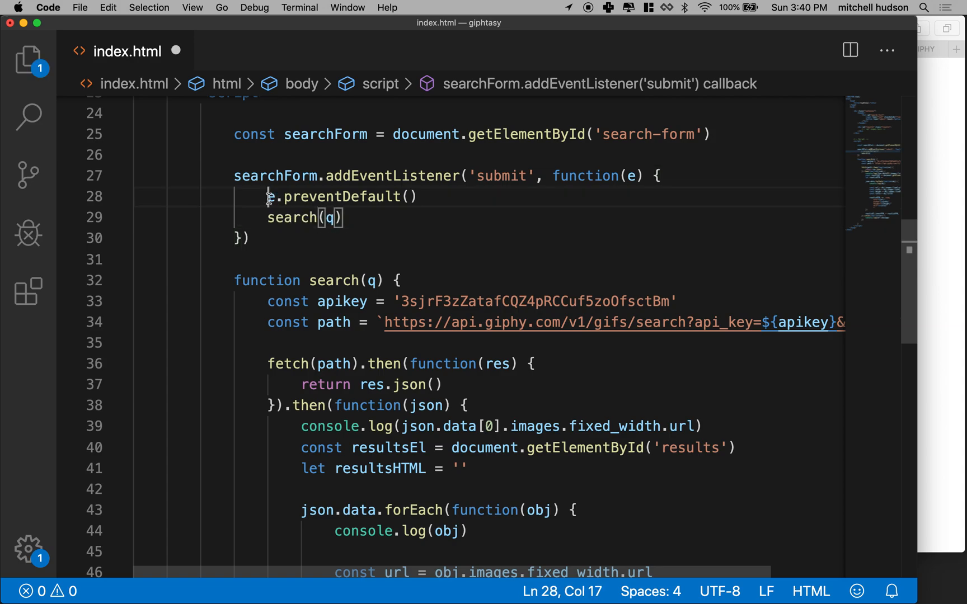
key("enter")
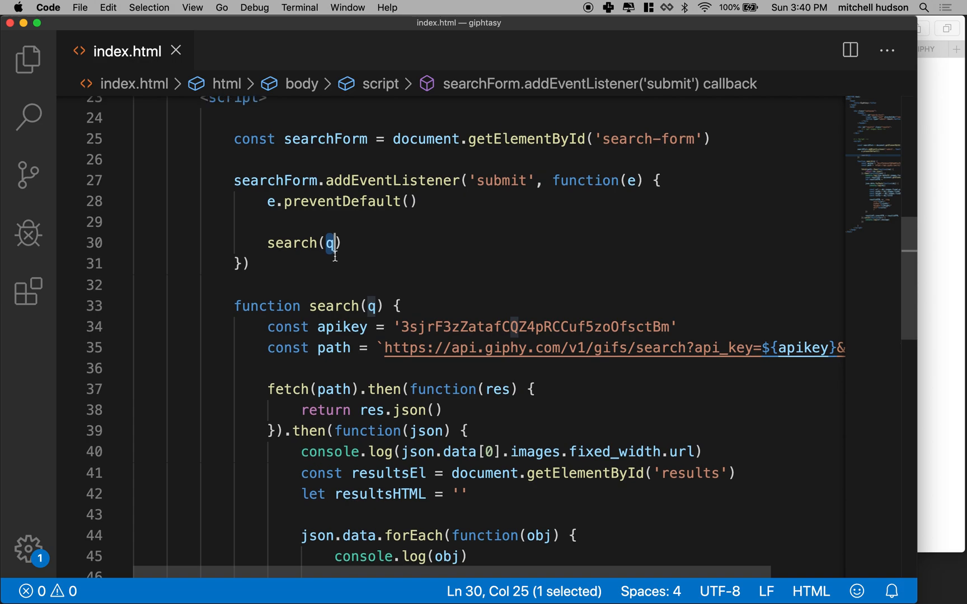
mouse_move(332, 243)
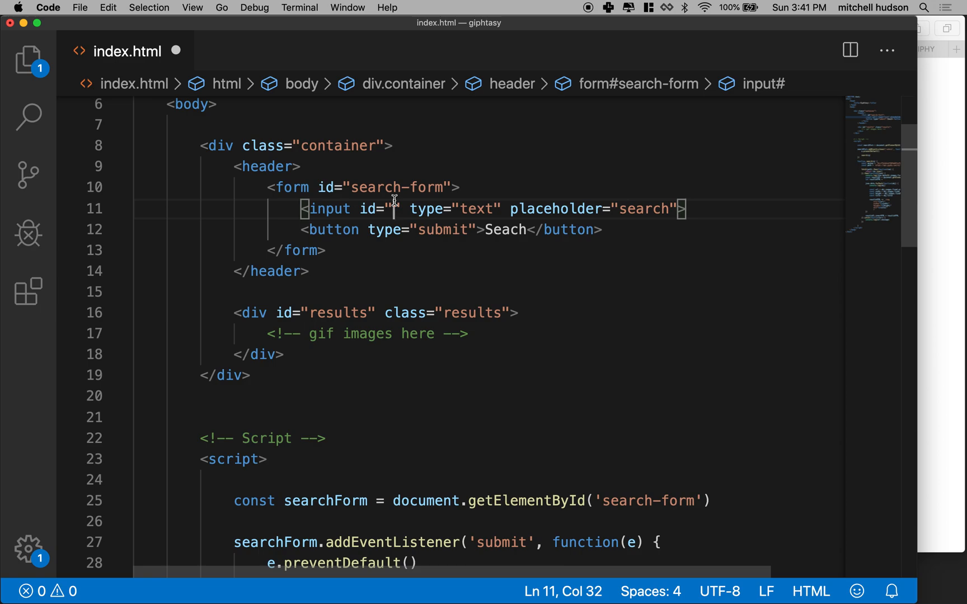
- Fill the search input's id attribute with search-input
type("search-i")
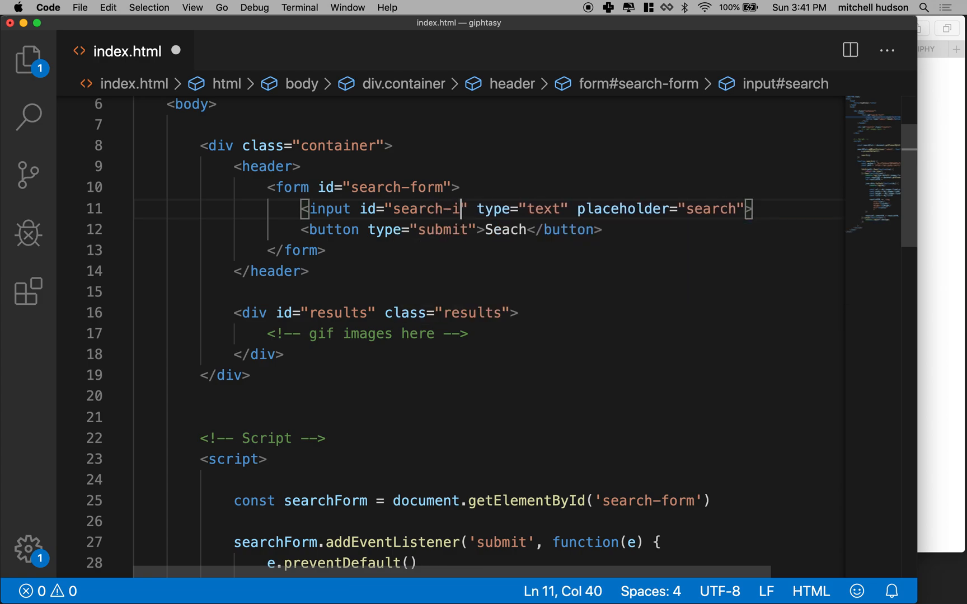
type("nput")
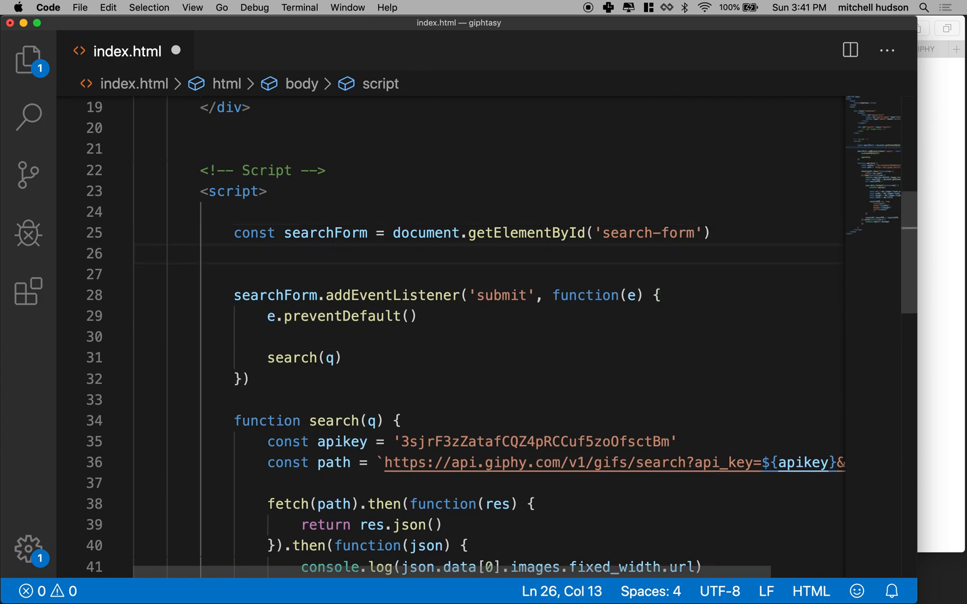
- Declare const searchInput = document.getElementById('search-input') beneath searchForm
type("const")
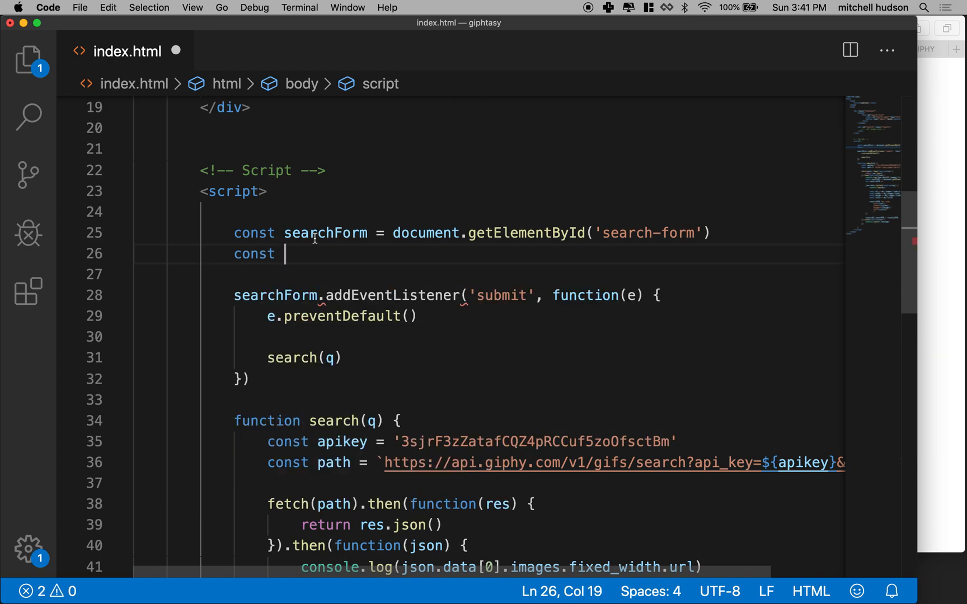
double_click(324, 232)
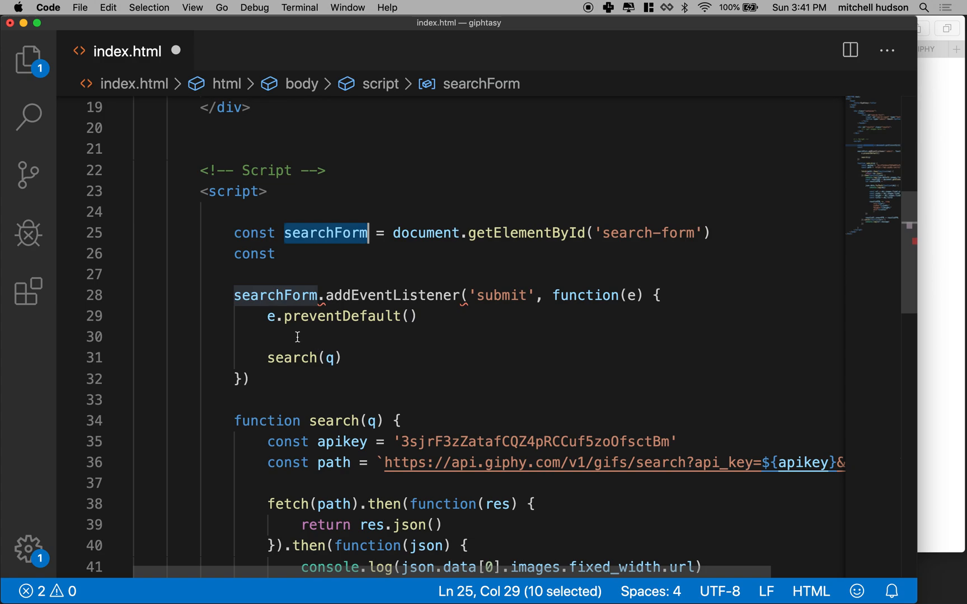
double_click(424, 232)
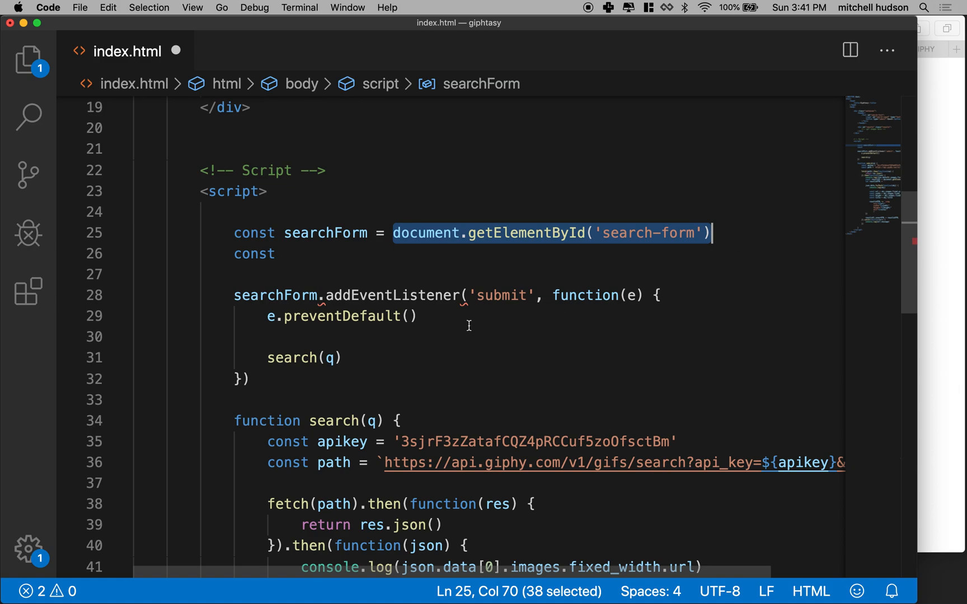
left_click(285, 253)
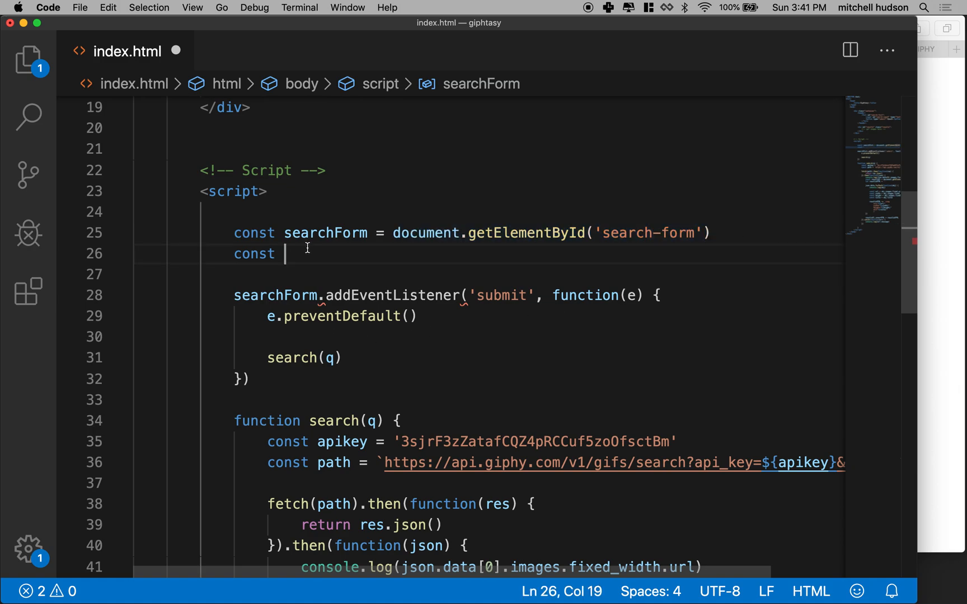
type("search")
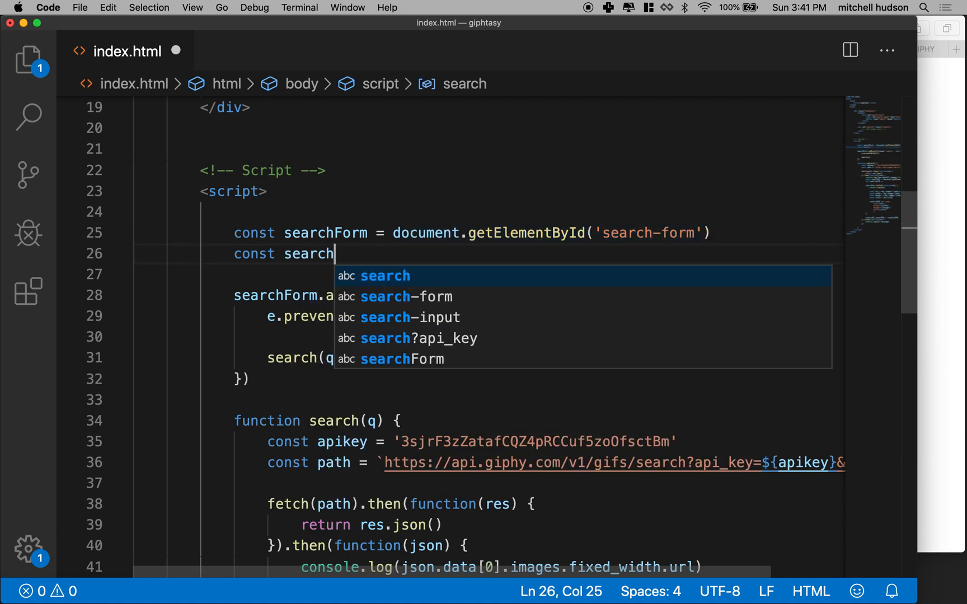
type("Input =")
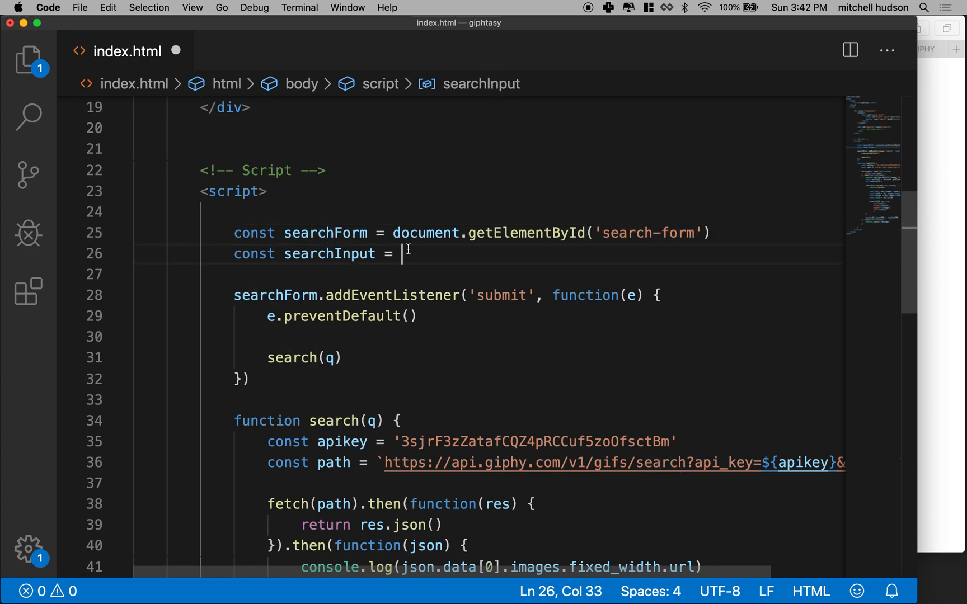
type("document")
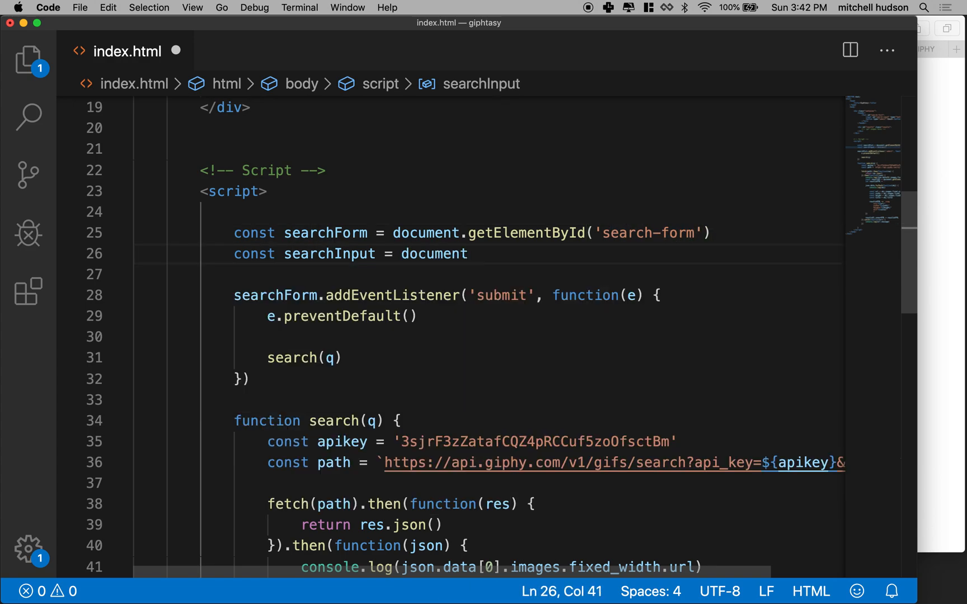
type(".get")
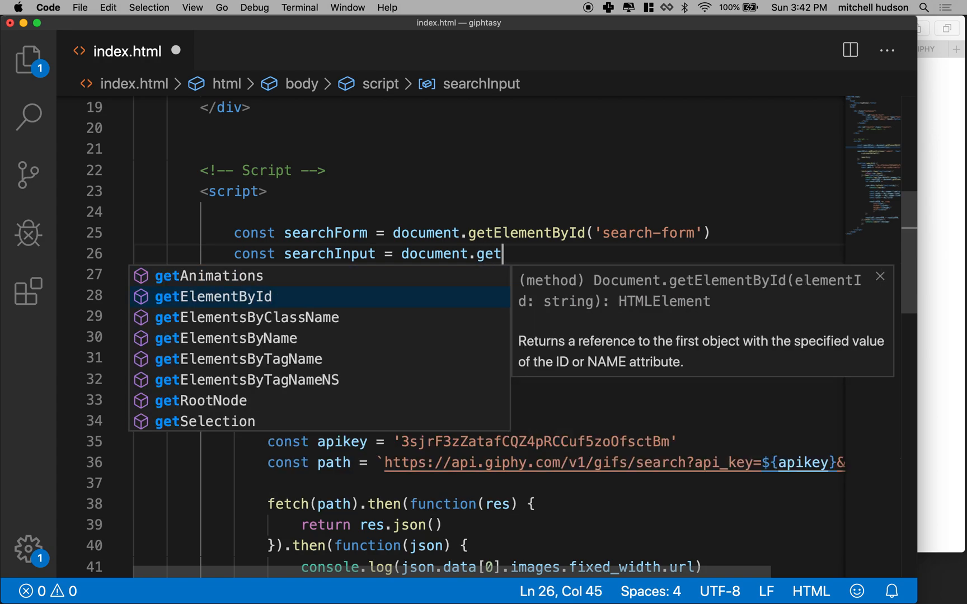
key("Tab")
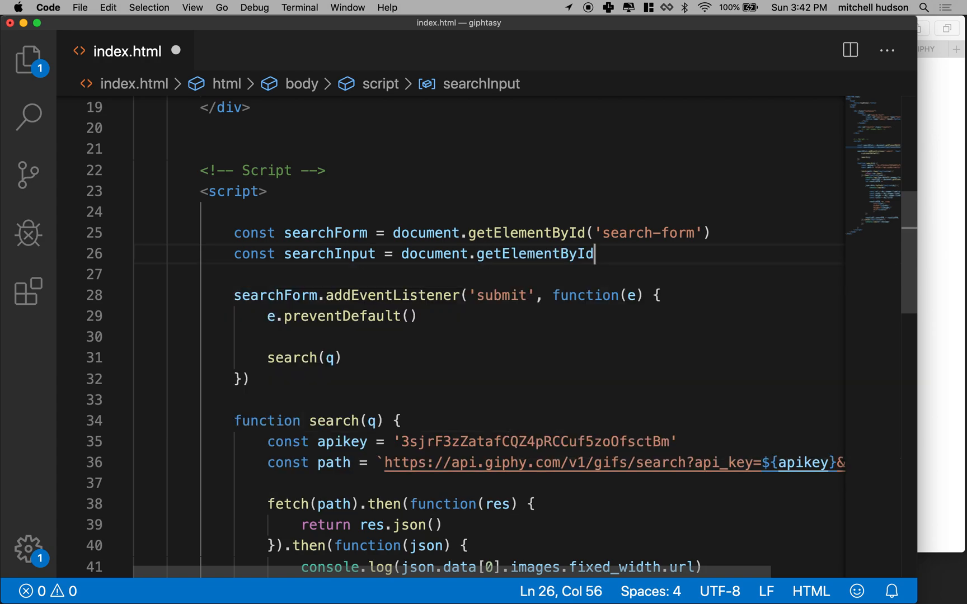
type("()")
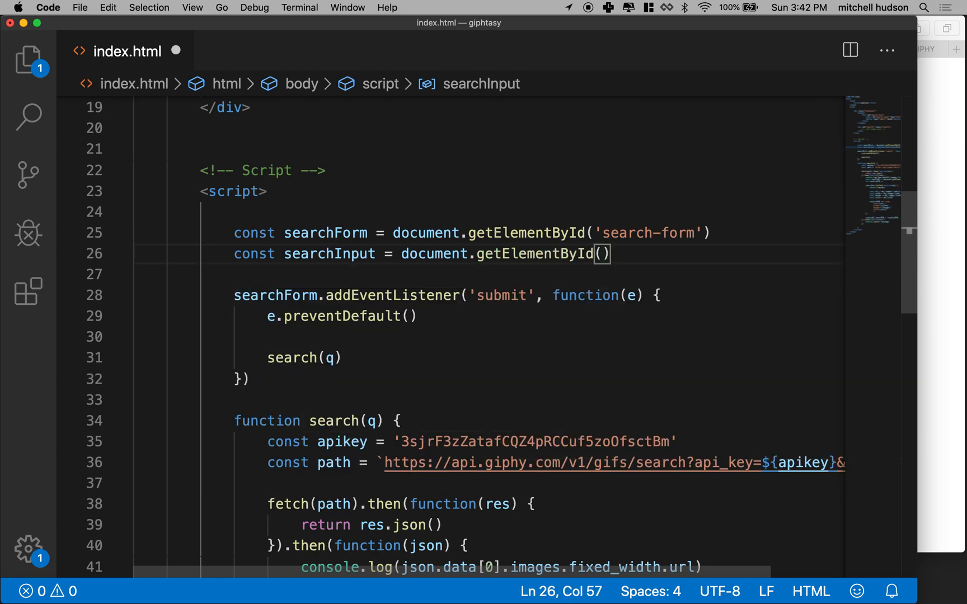
type("'sear'")
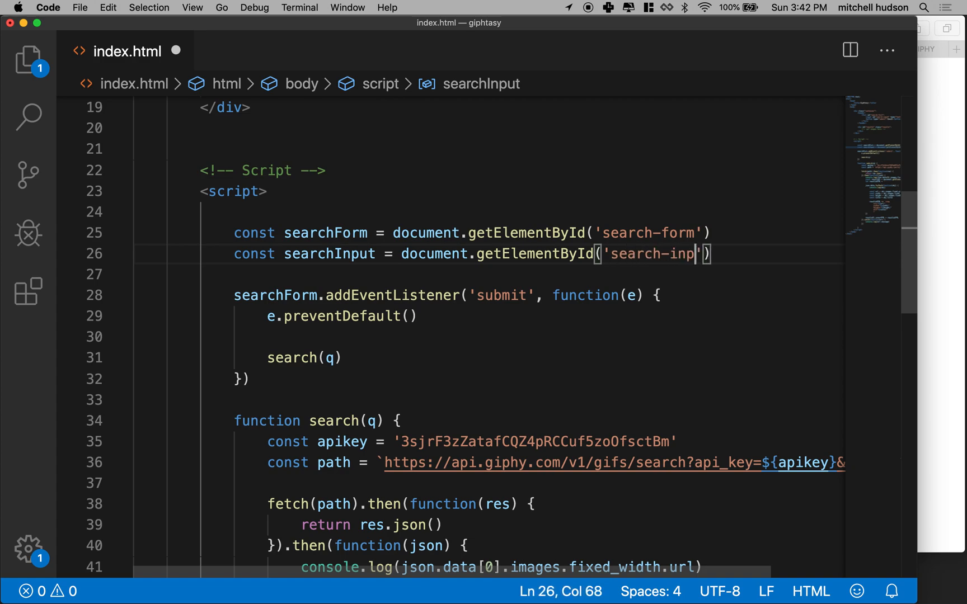
type("ut")
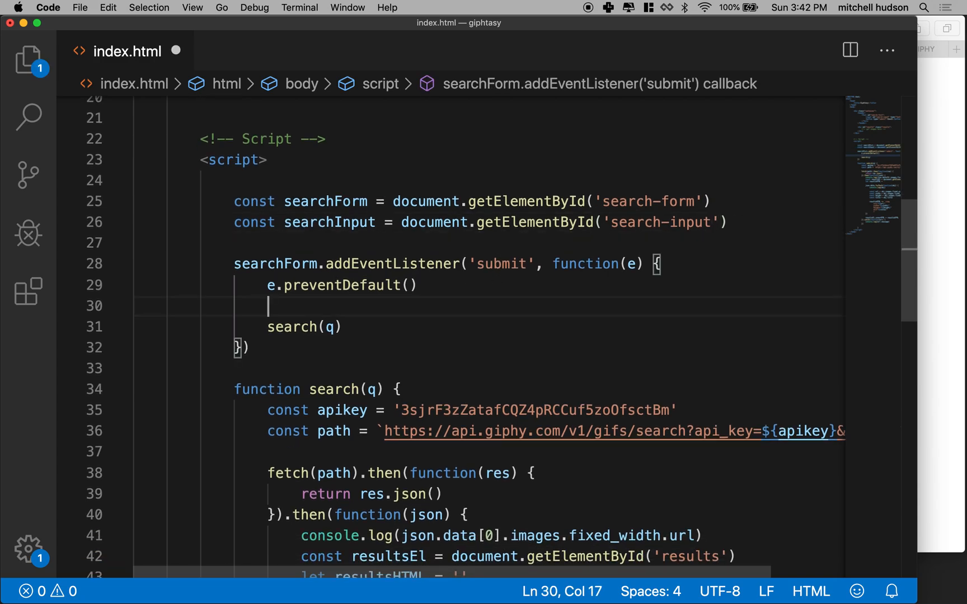
- Add const q = searchInput.value in the submit handler before search(q)
type("const =")
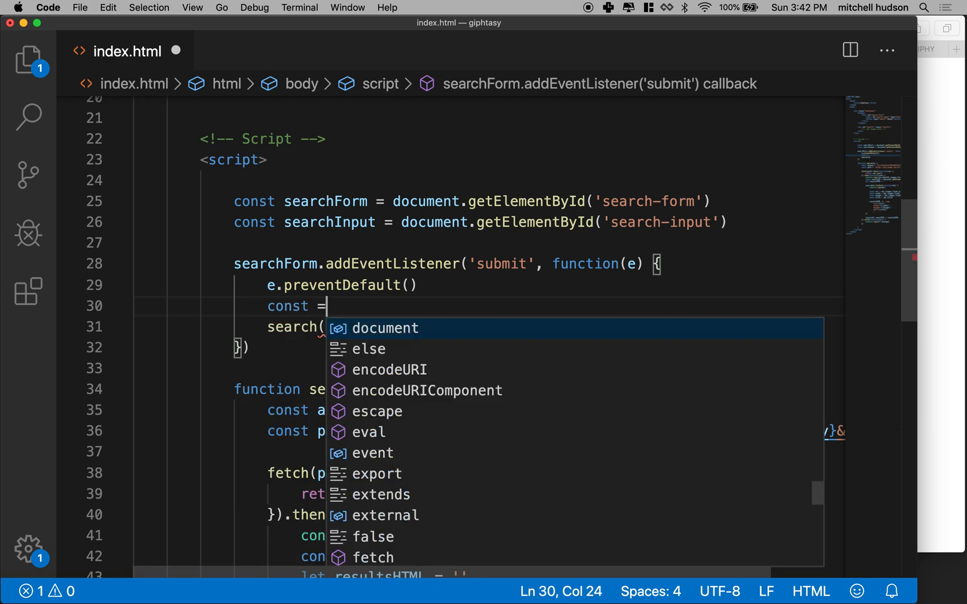
type("q")
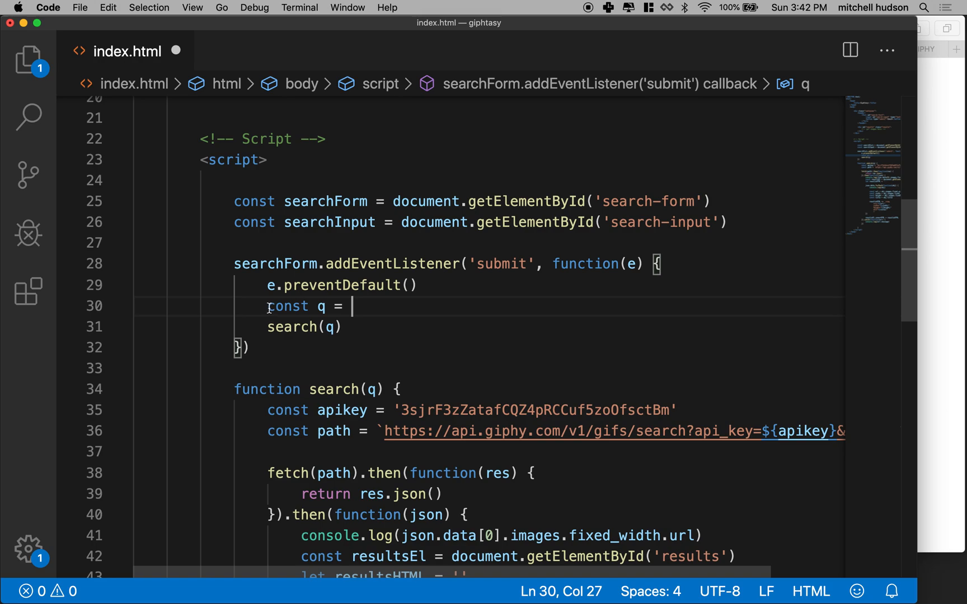
left_click_drag(268, 305, 348, 306)
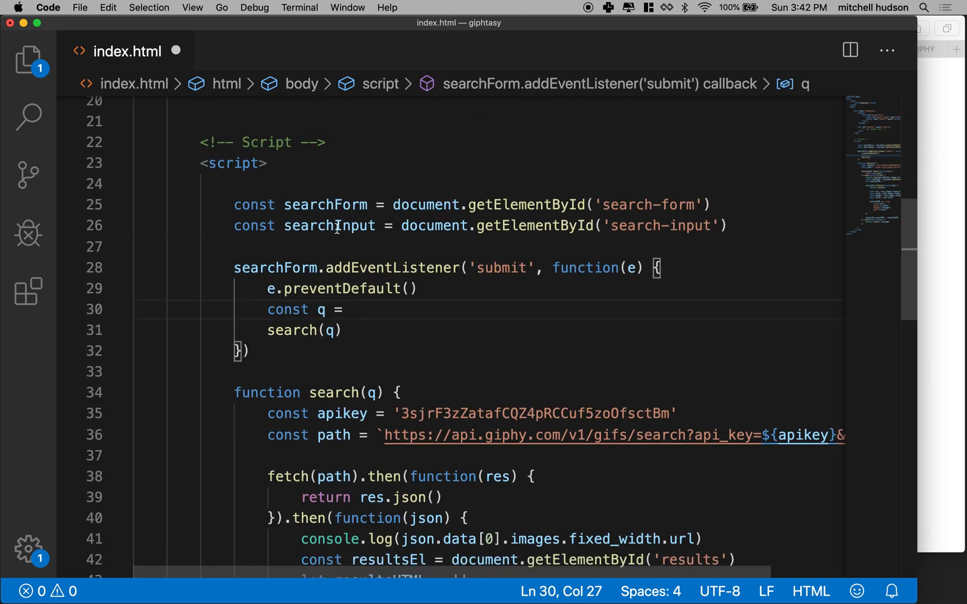
double_click(329, 226)
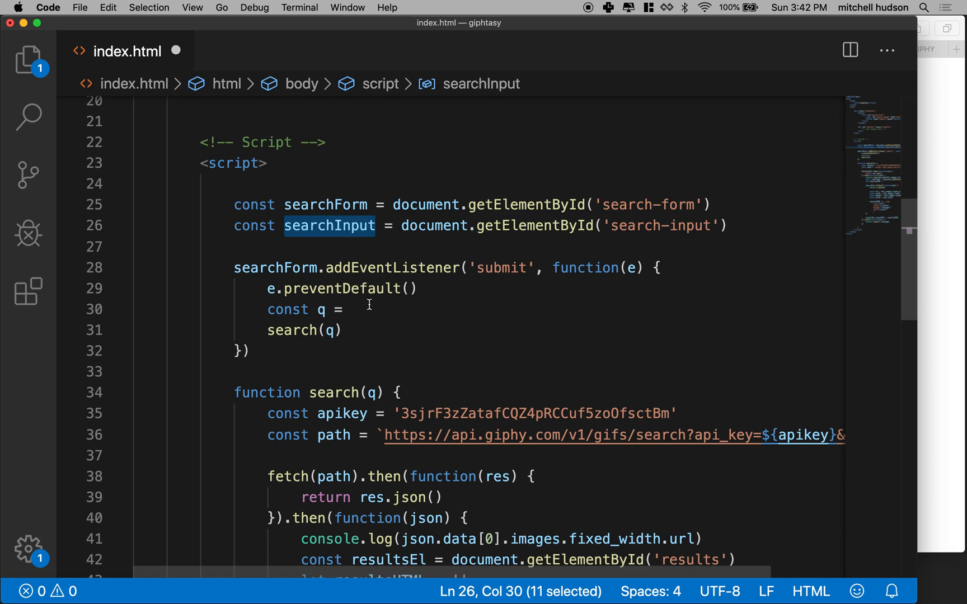
type("searchInput")
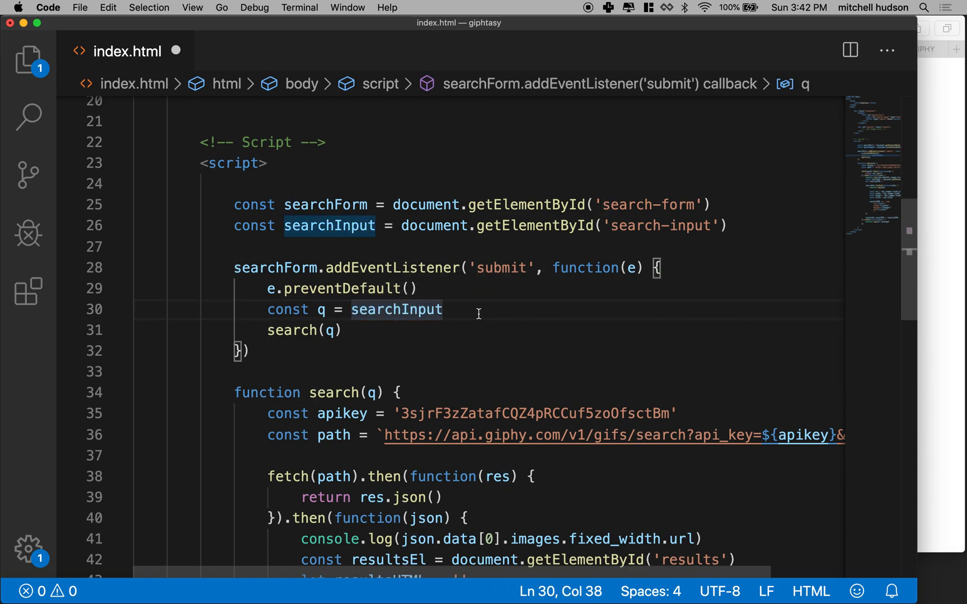
type(".value")
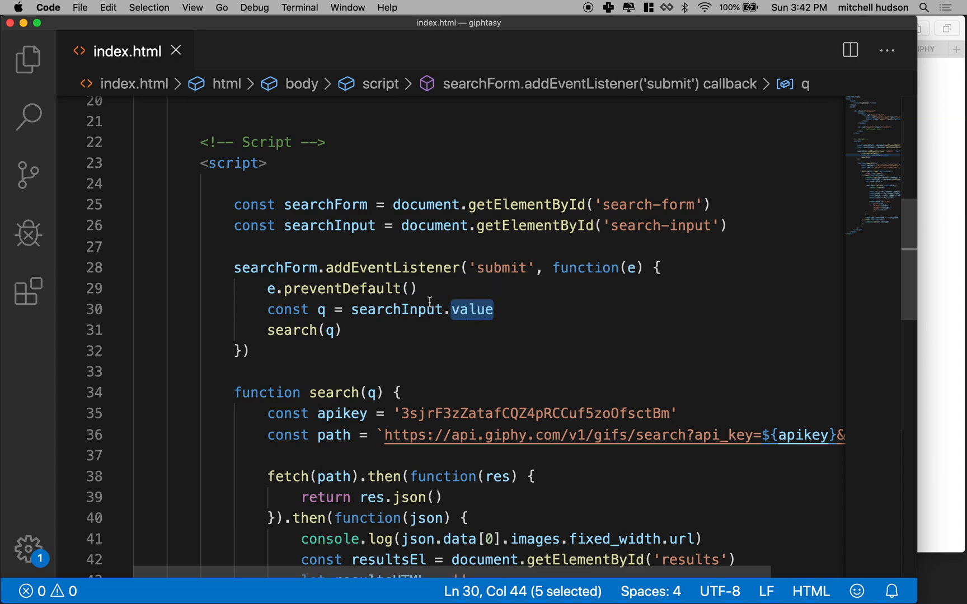
- Check the searchInput reference and the search(q) function signature by highlighting them
double_click(396, 309)
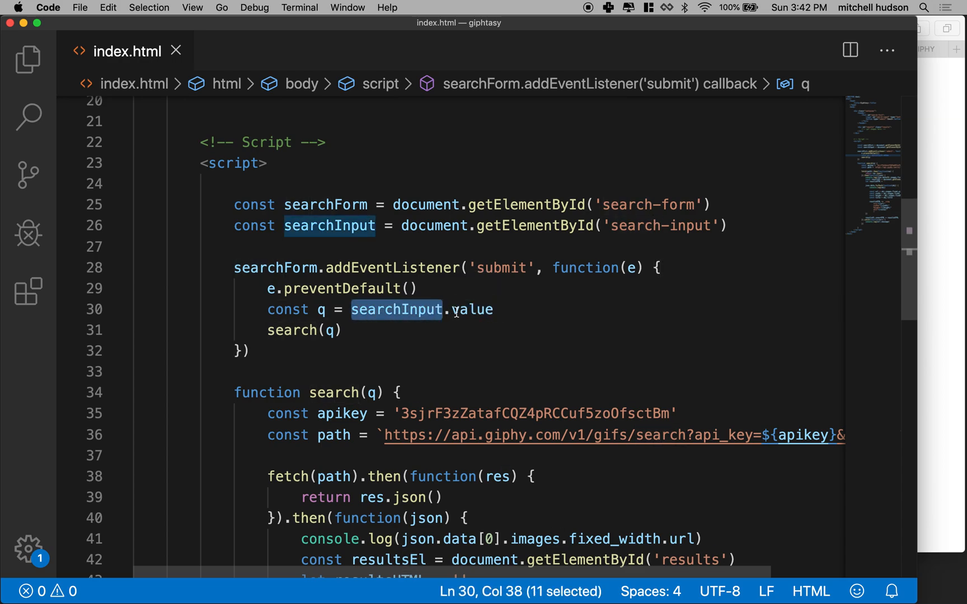
double_click(473, 310)
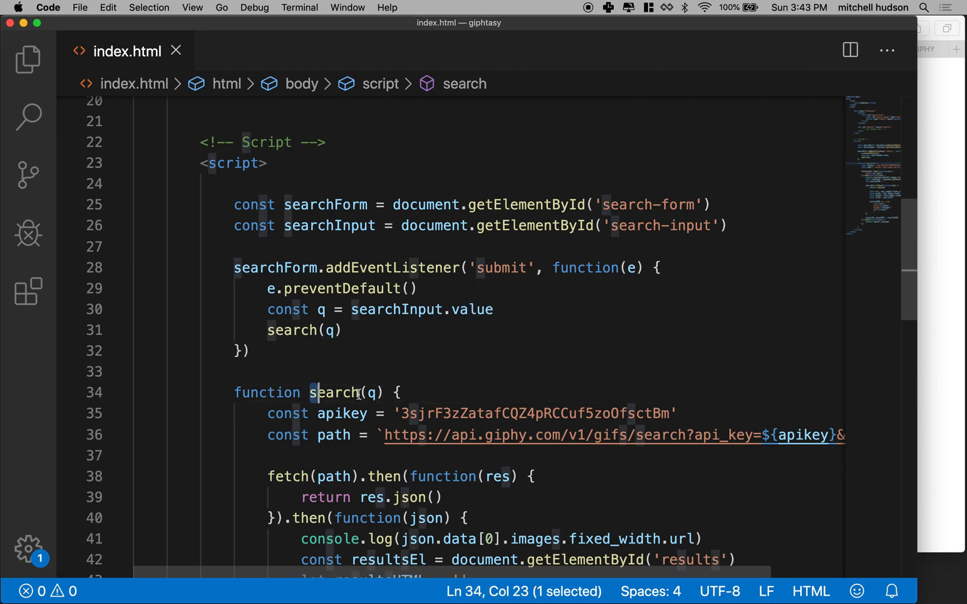
double_click(335, 393)
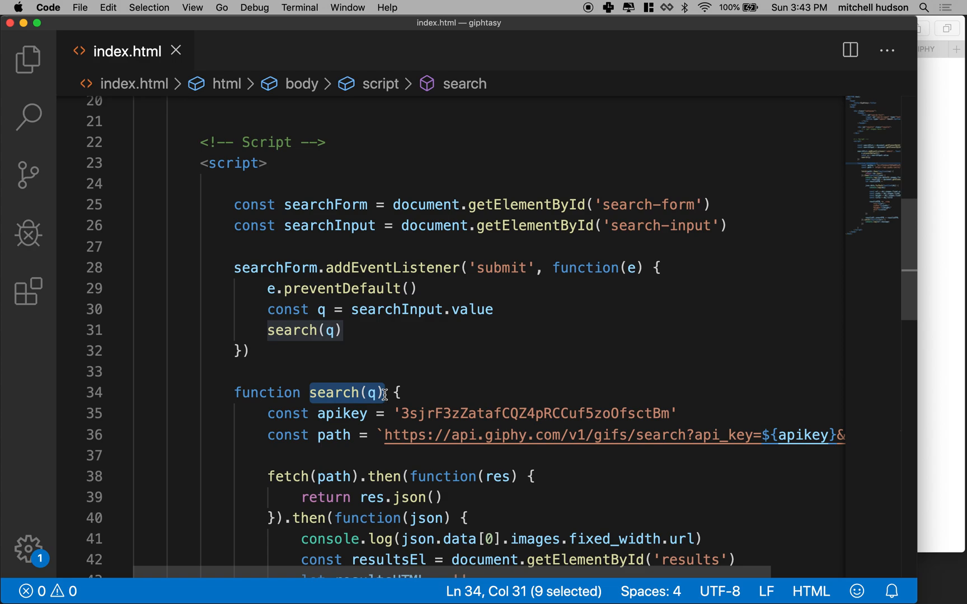
mouse_move(772, 374)
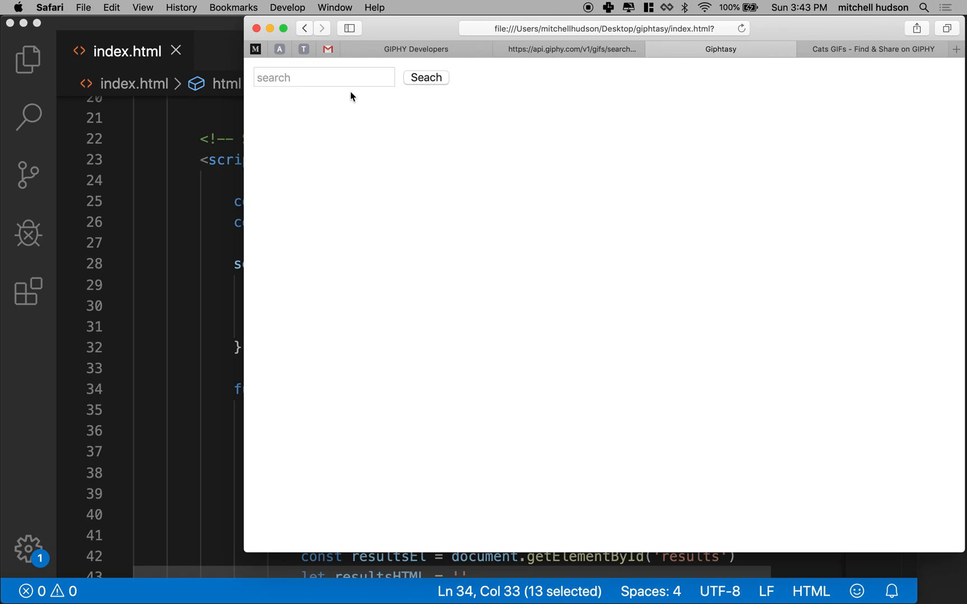
- Search the Giphtasy page for flowers, frogs and lamps, confirming matching GIF grids each time
left_click(323, 77)
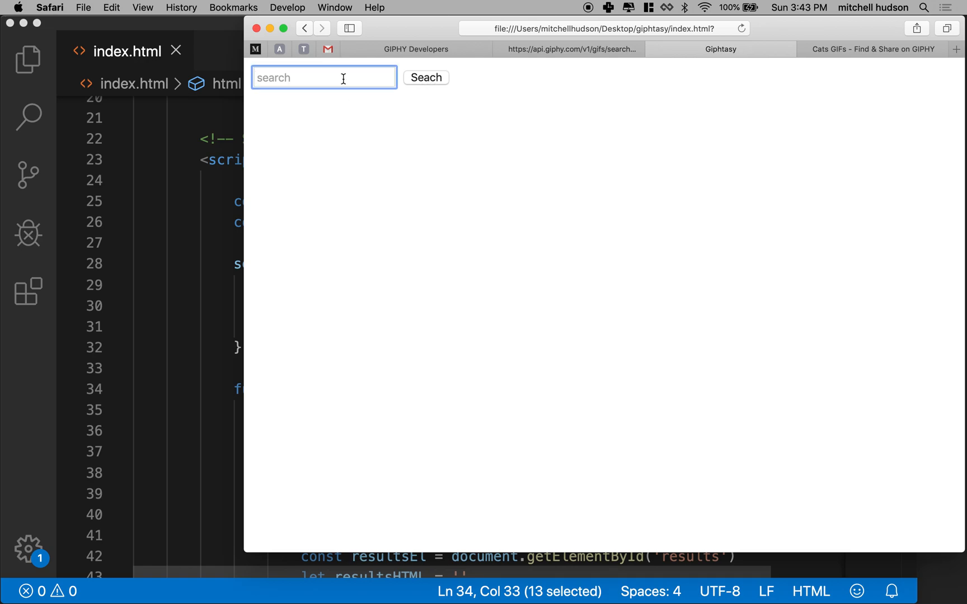
type("flowers")
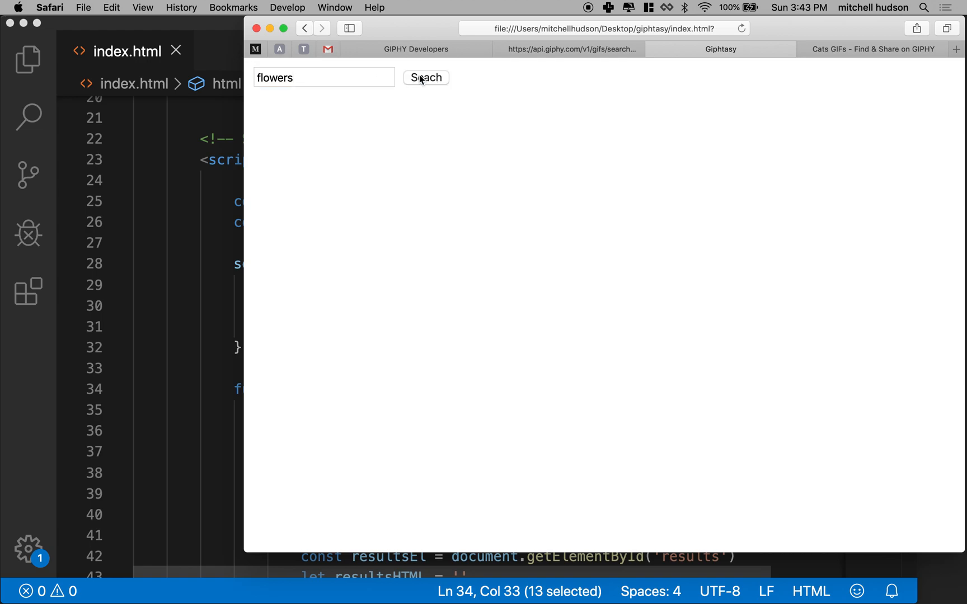
left_click(425, 77)
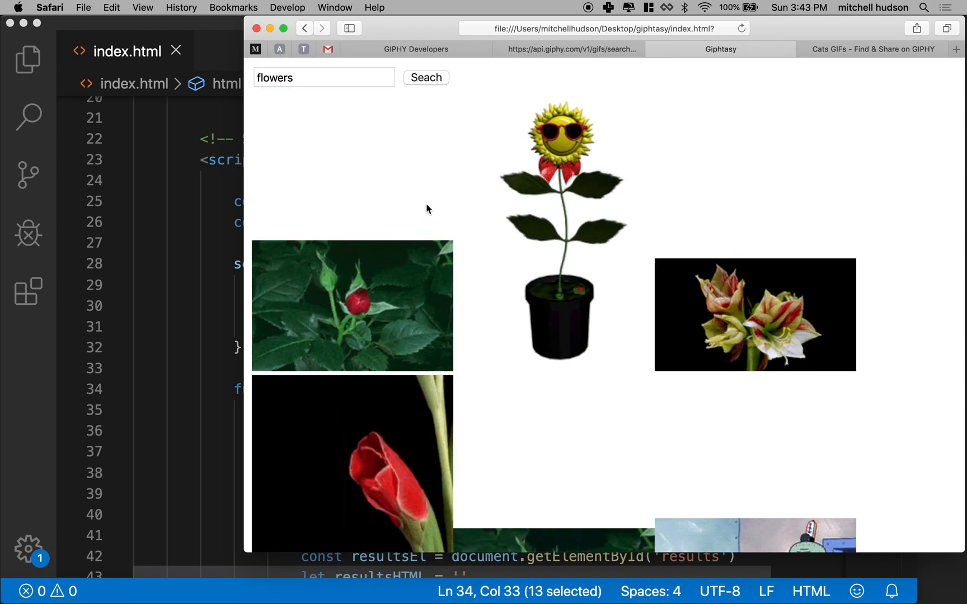
left_click(324, 77)
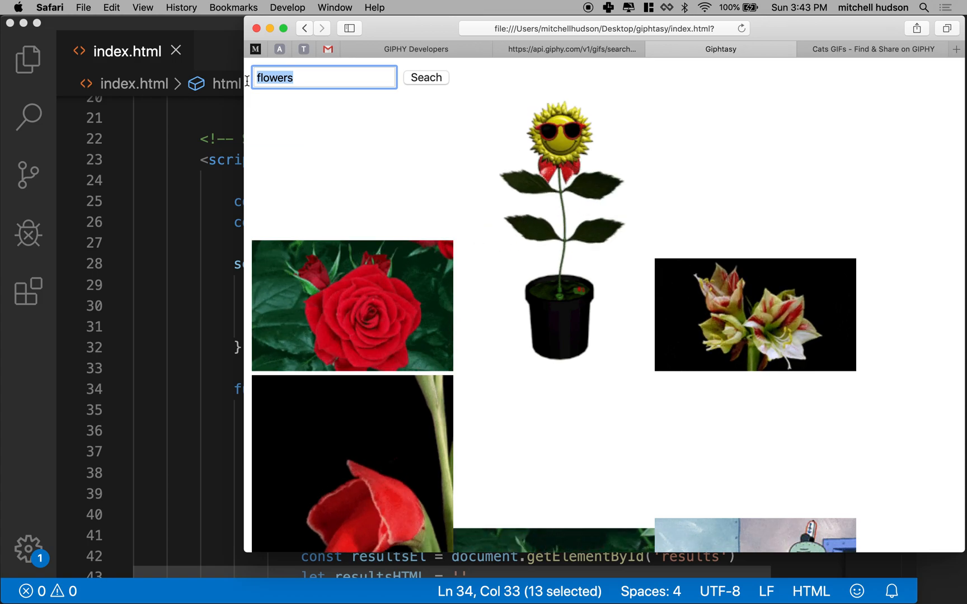
type("frogs")
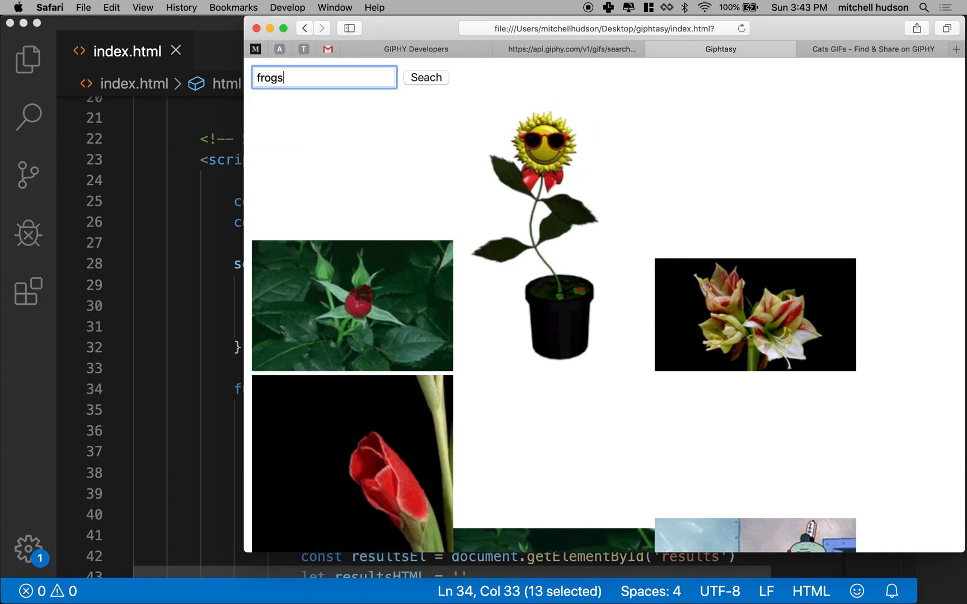
left_click(425, 78)
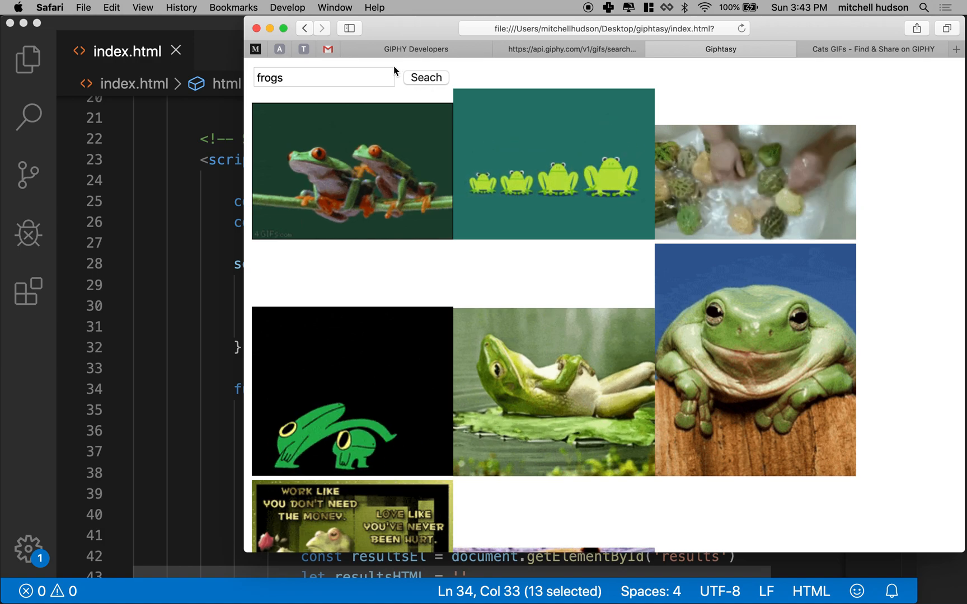
left_click(324, 78)
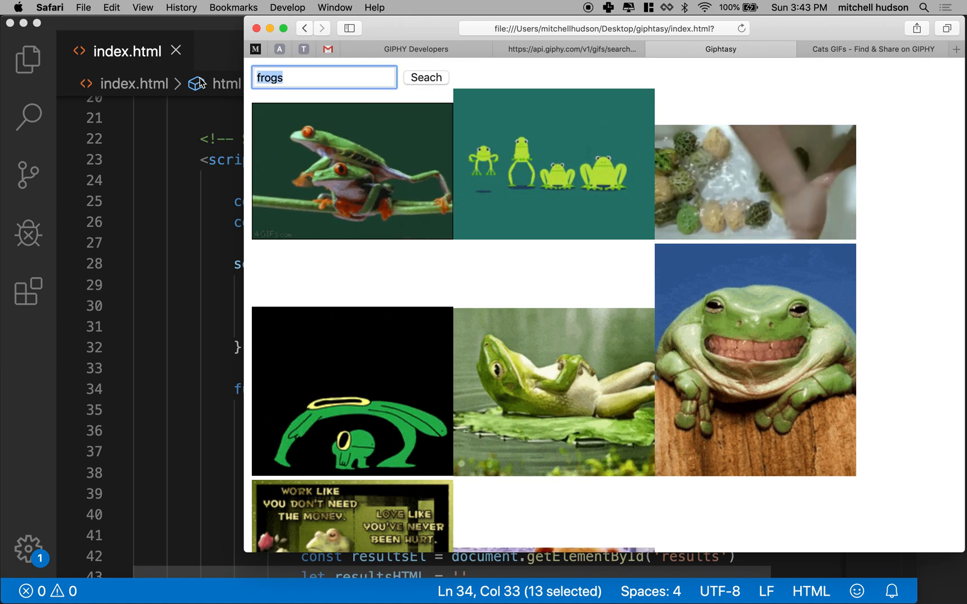
type("lamps")
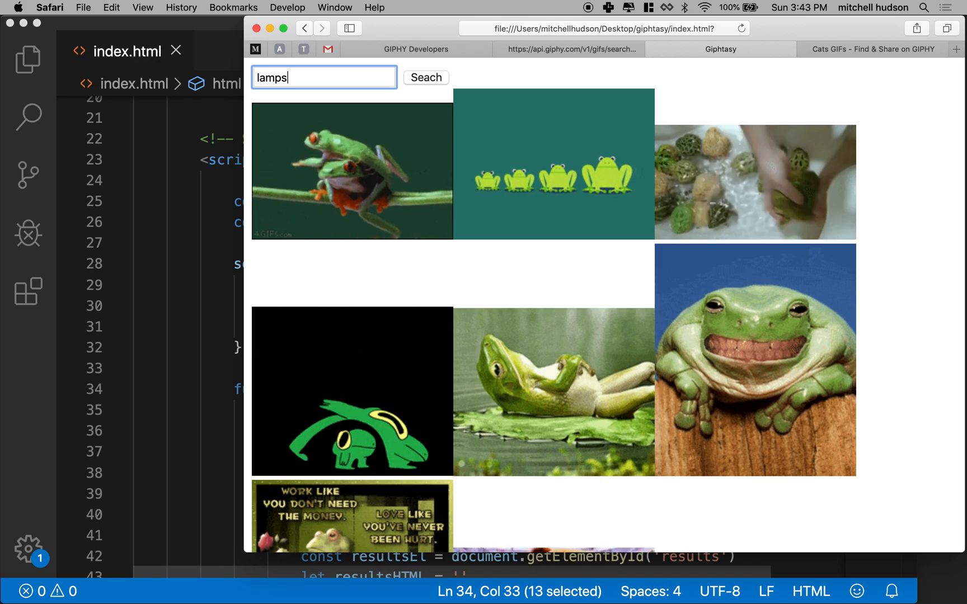
left_click(425, 77)
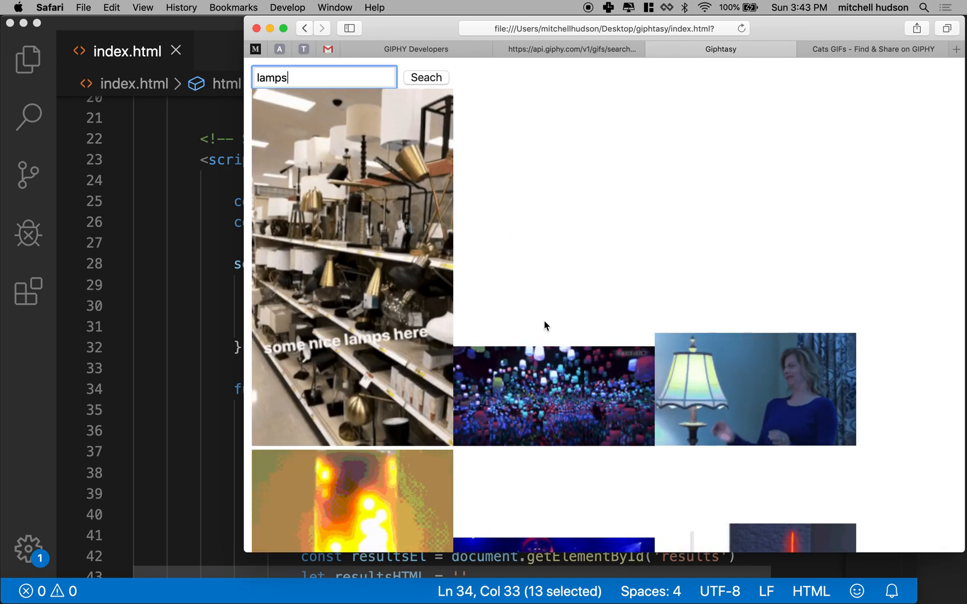
scroll("down", 3)
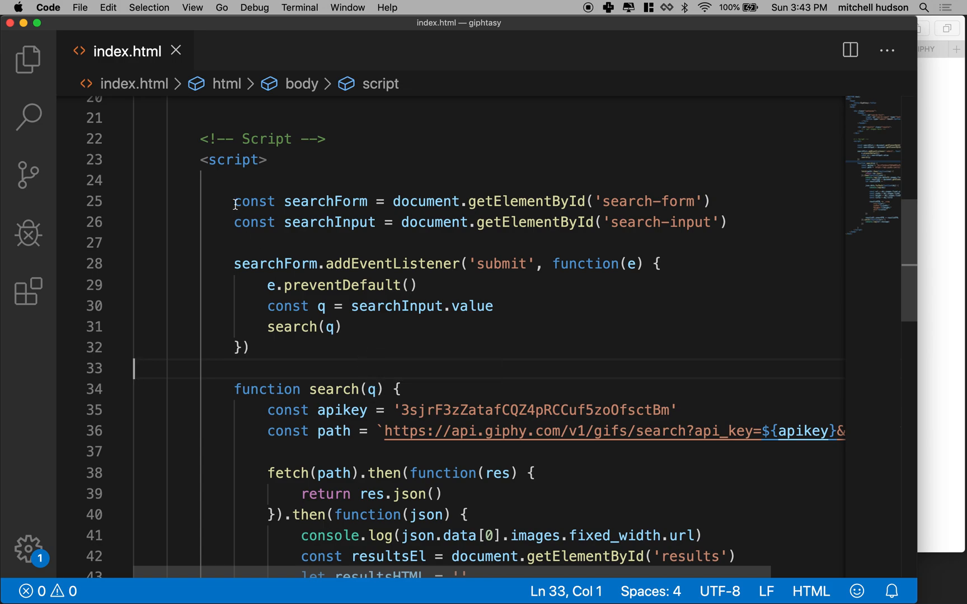
- Move const resultsEl = document.getElementById('results') from the then() callback to beneath searchInput
left_click_drag(232, 202, 726, 222)
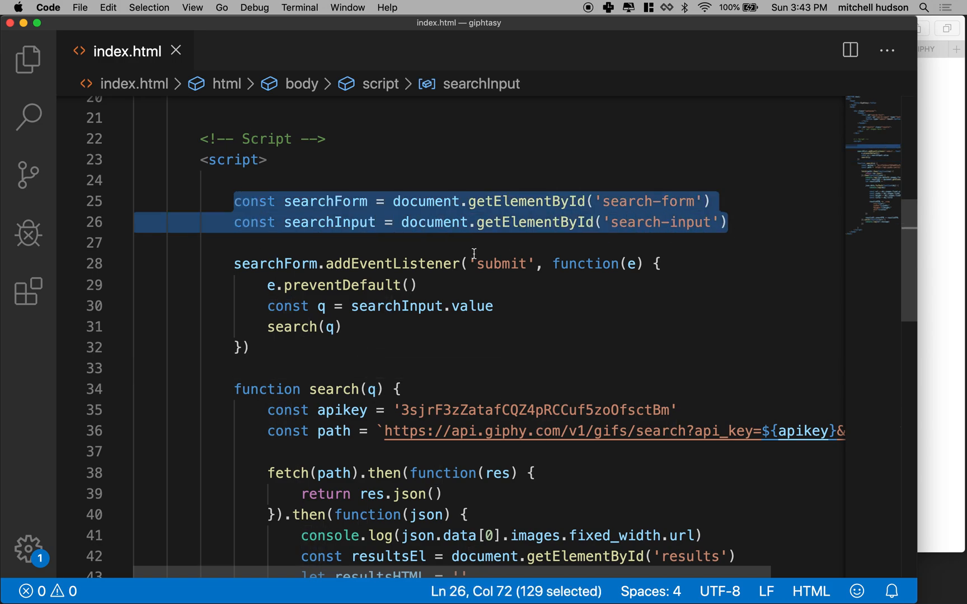
key("Return")
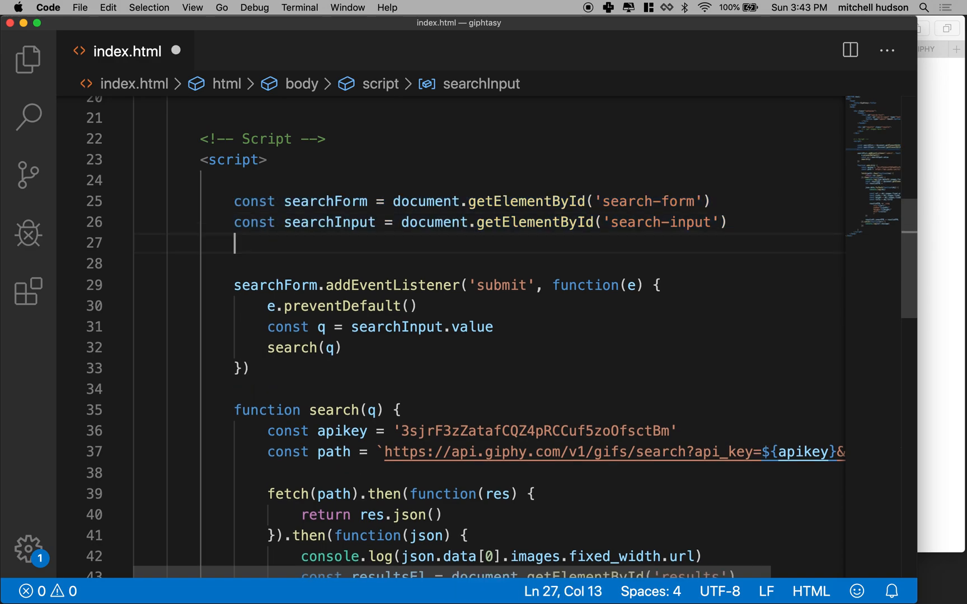
scroll("down", 3)
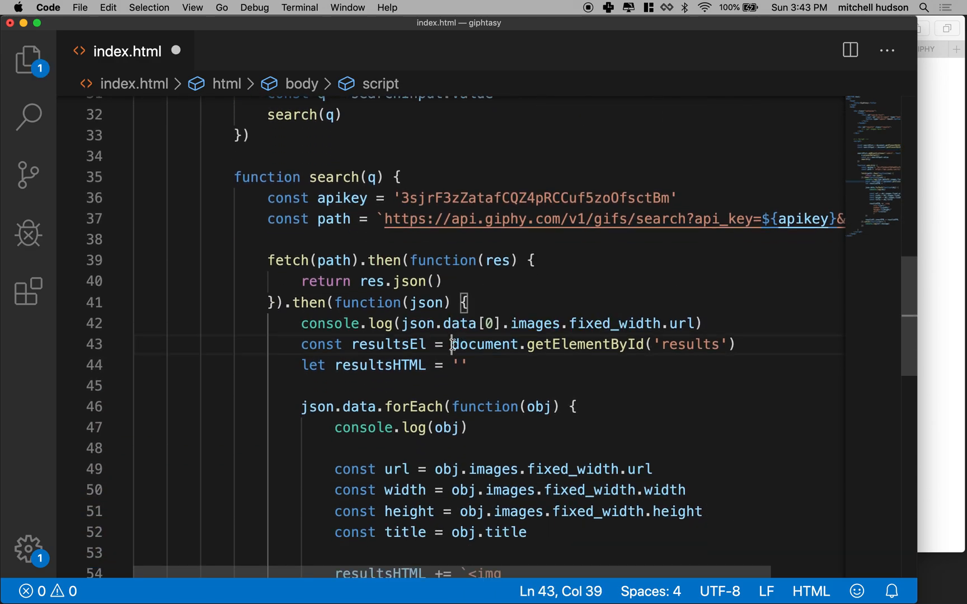
left_click_drag(452, 343, 729, 344)
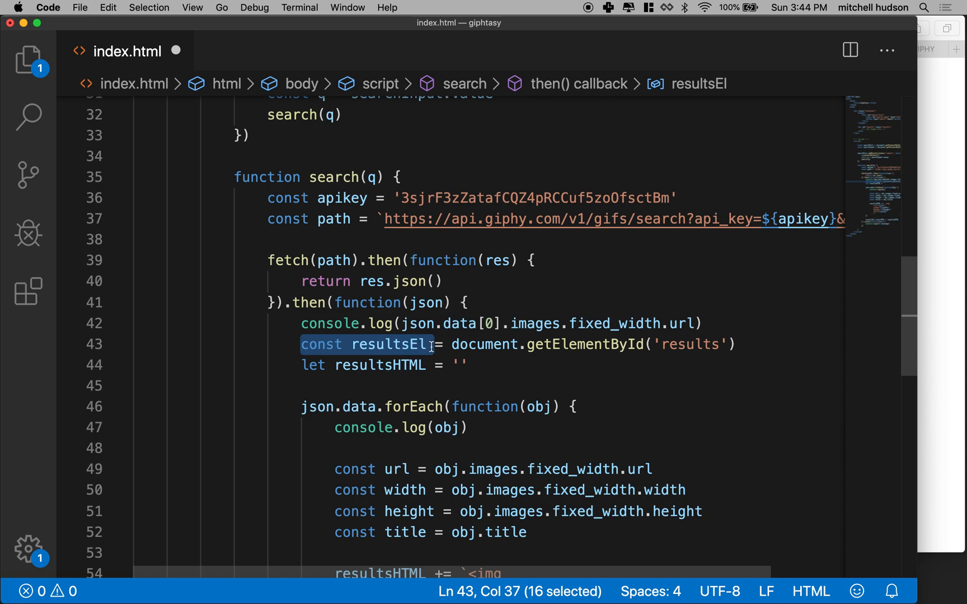
left_click_drag(432, 344, 737, 344)
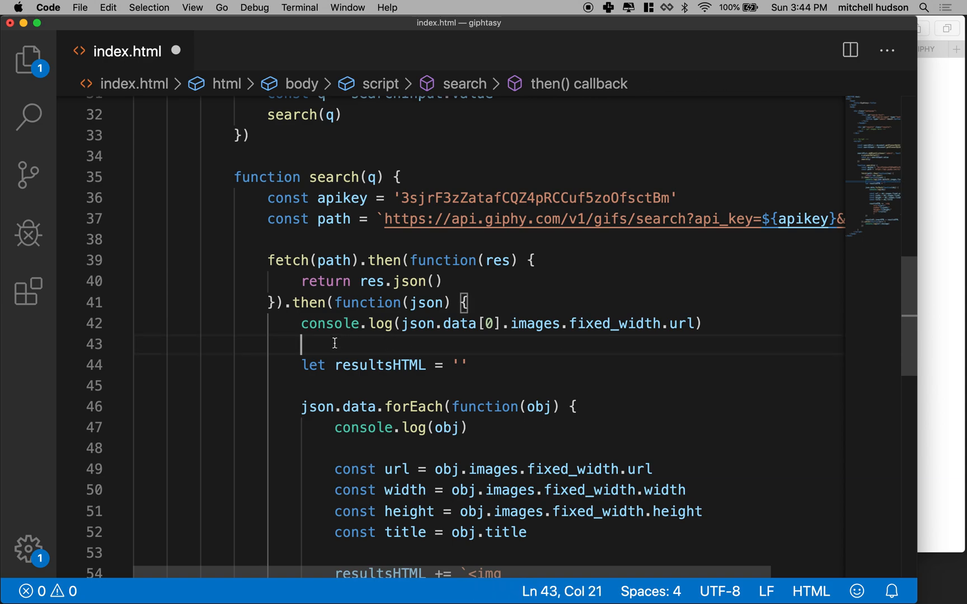
mouse_move(326, 318)
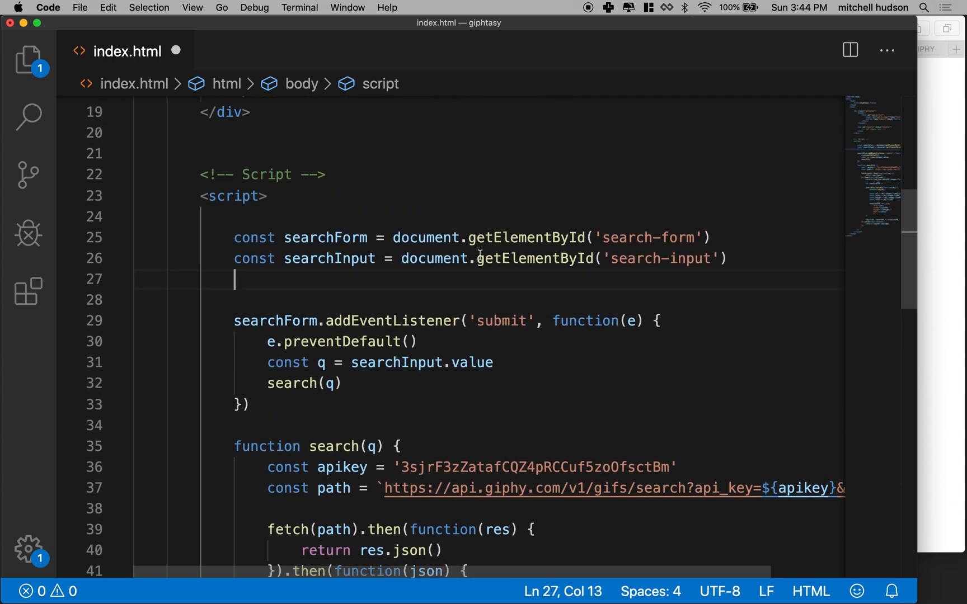
type("const resultsEl = document.getElementById('results')")
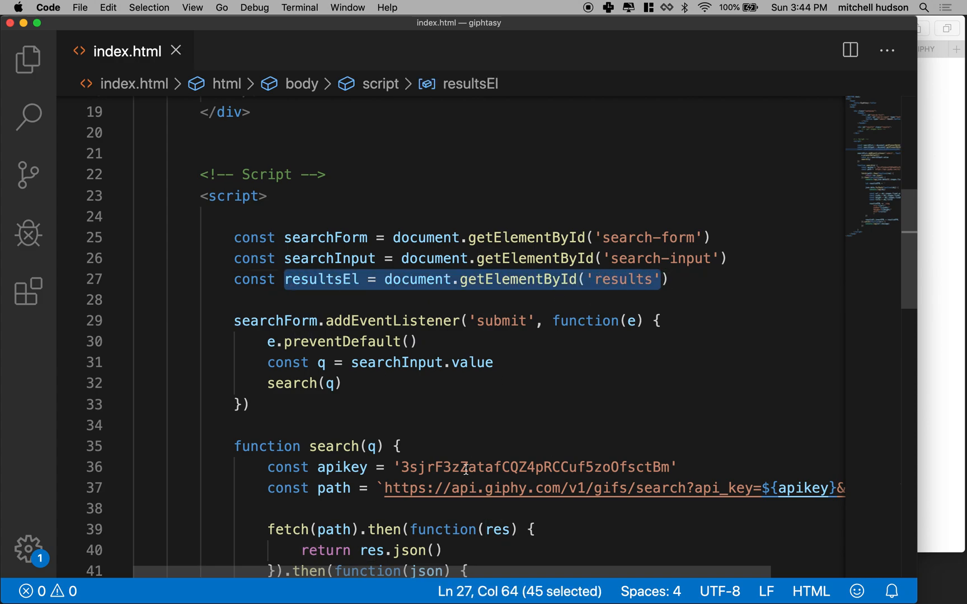
mouse_move(943, 325)
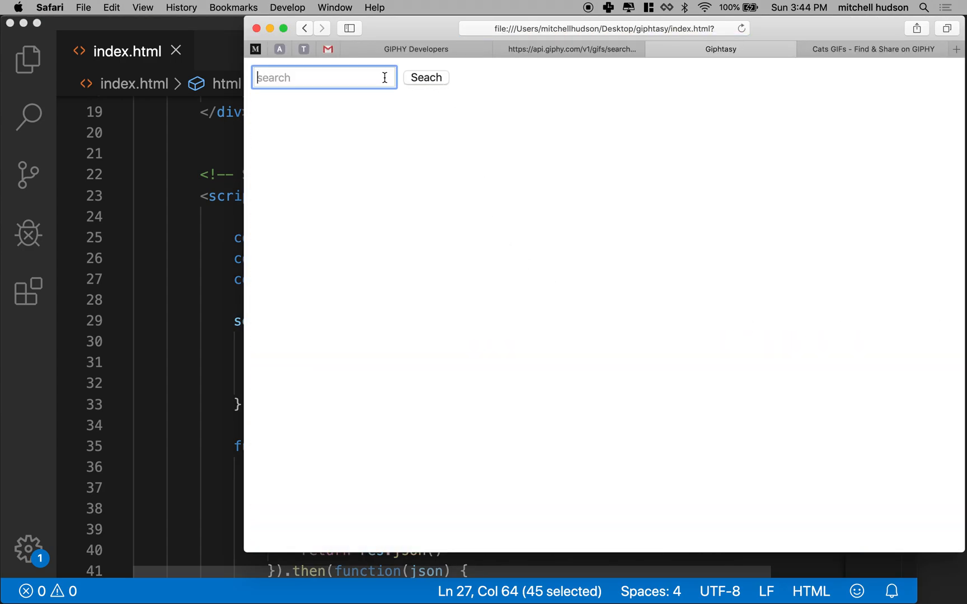
- Search the Giphtasy page for 'the sun' and scroll the returned GIF grid
type("the sun")
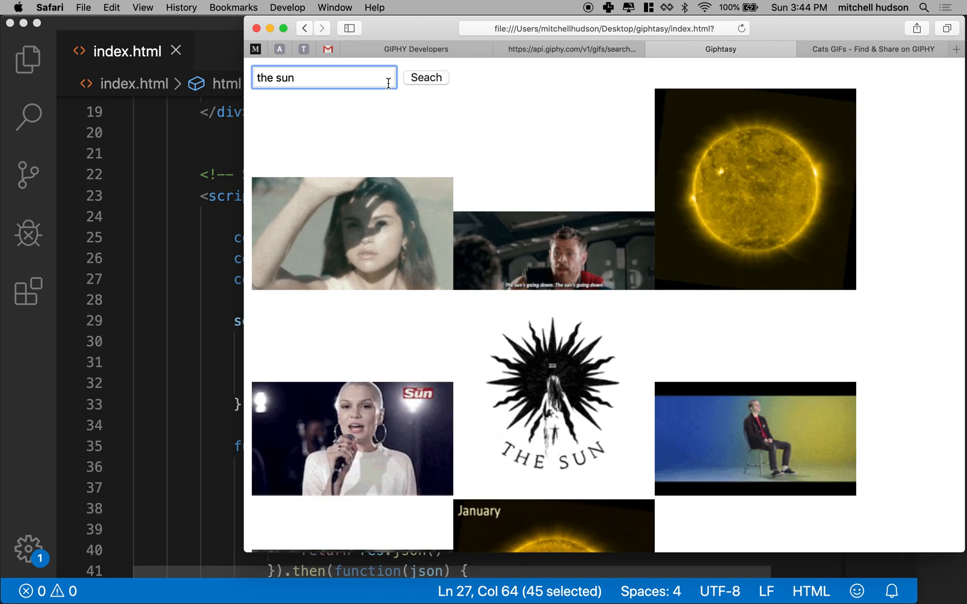
scroll("down", 3)
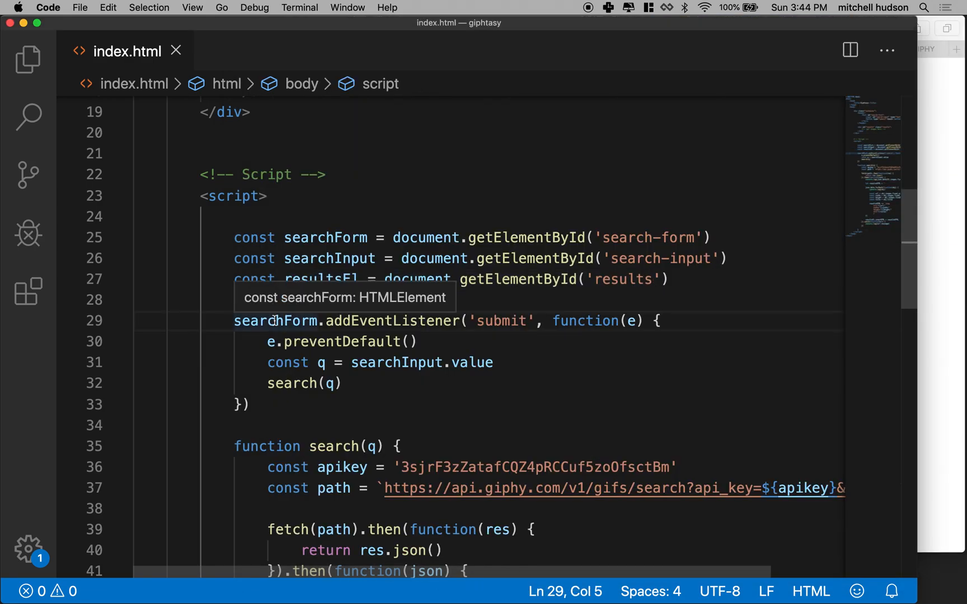
mouse_move(424, 264)
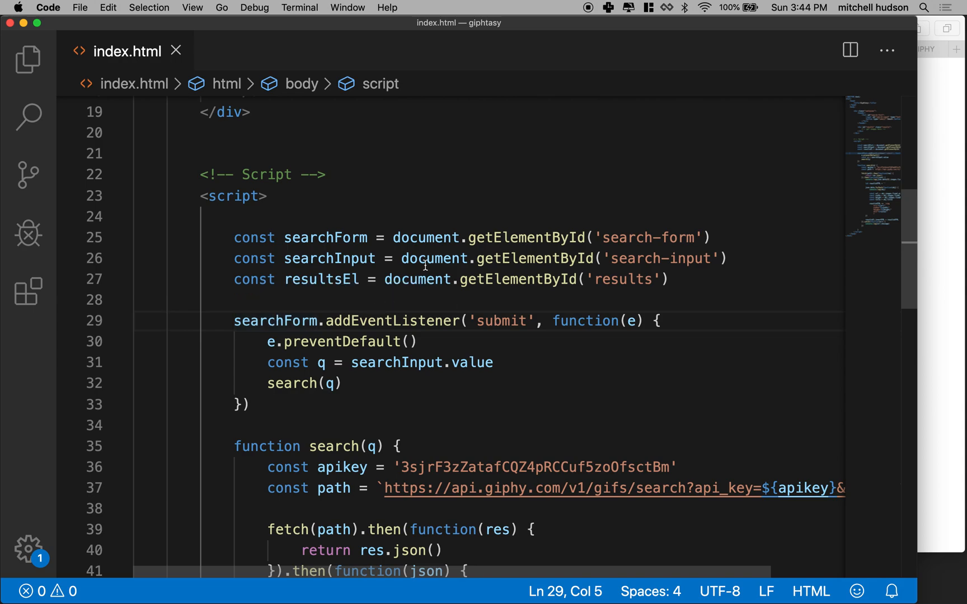